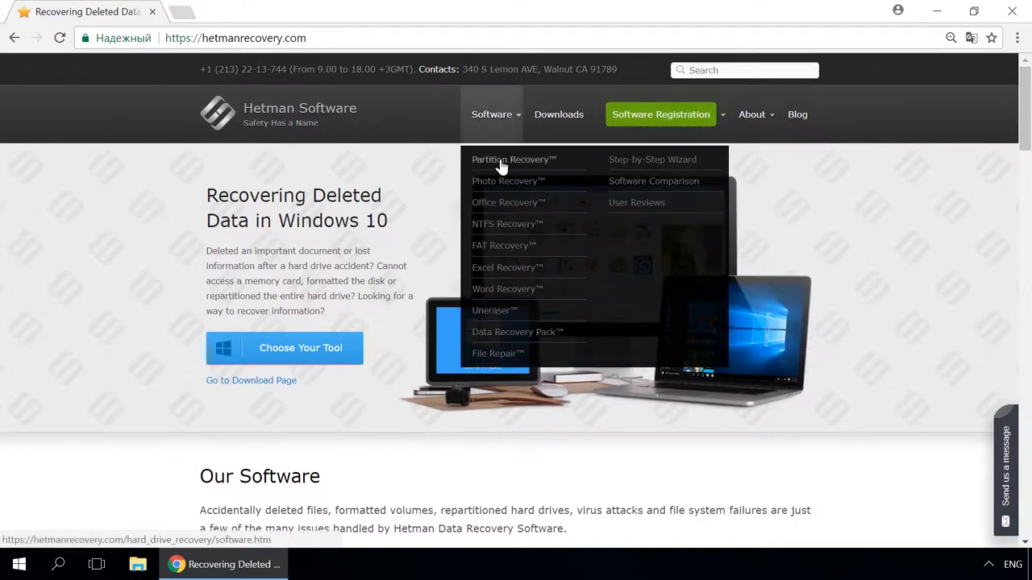
- Reach the Storage Space blog article via Partition Recovery, scroll to the Control Panel section and close the browser
{"action": "left_click", "coordinate": [513, 159]}
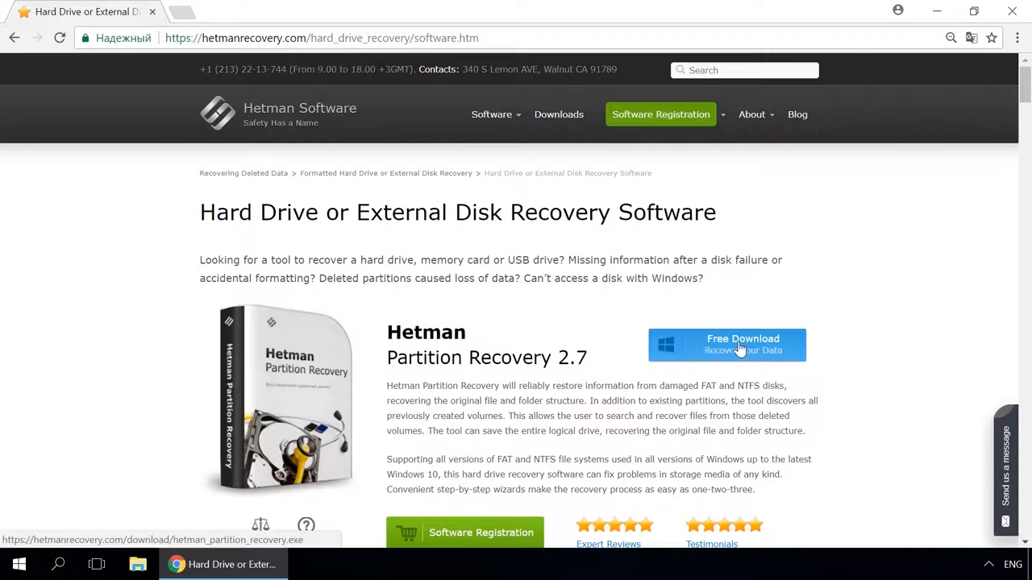
{"action": "mouse_move", "coordinate": [853, 328]}
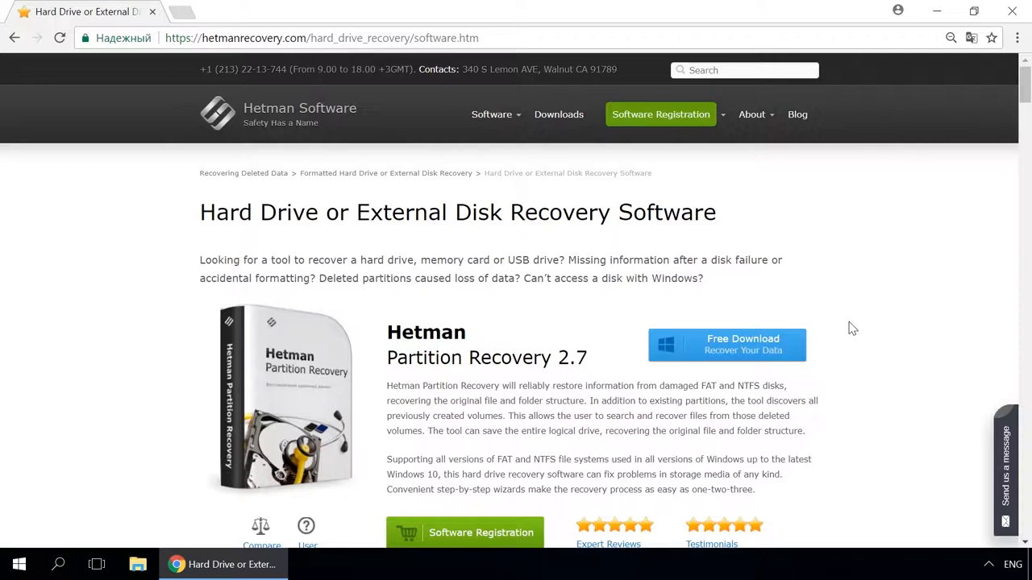
{"action": "left_click", "coordinate": [797, 114]}
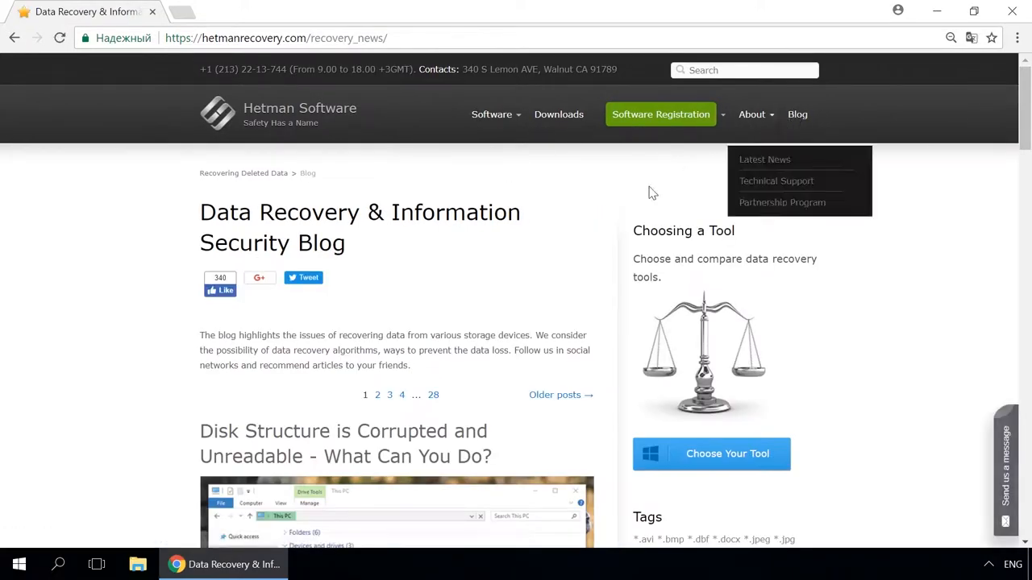
{"action": "scroll", "scroll_direction": "down", "scroll_amount": 3}
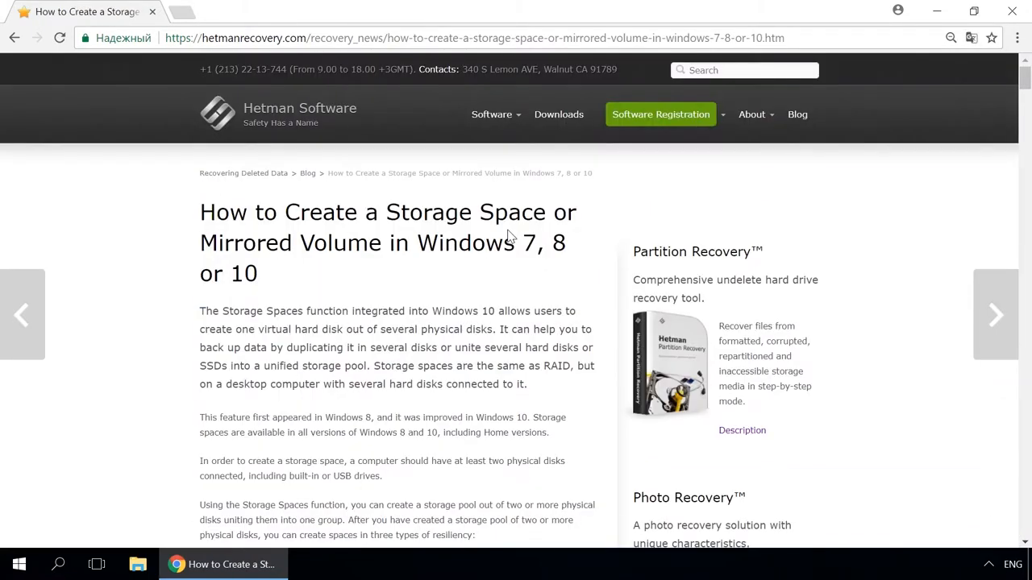
{"action": "scroll", "scroll_direction": "down", "scroll_amount": 3}
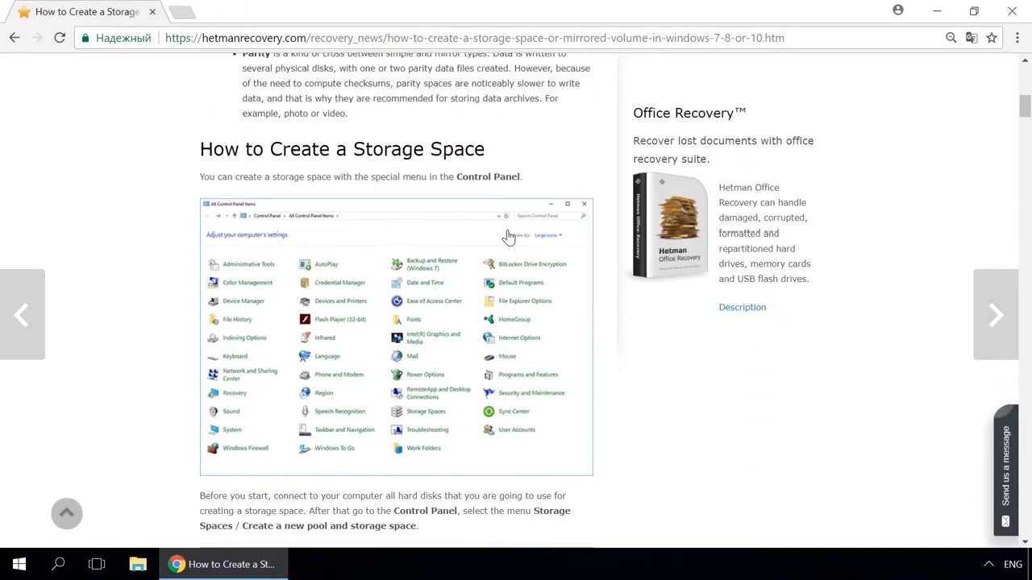
{"action": "scroll", "scroll_direction": "down", "scroll_amount": 3}
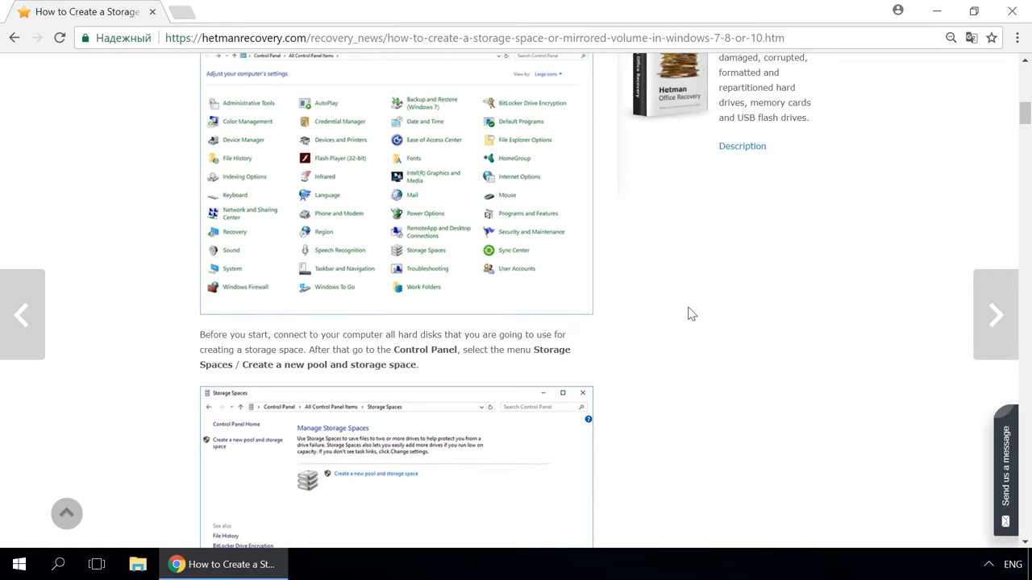
{"action": "left_click", "coordinate": [1006, 467]}
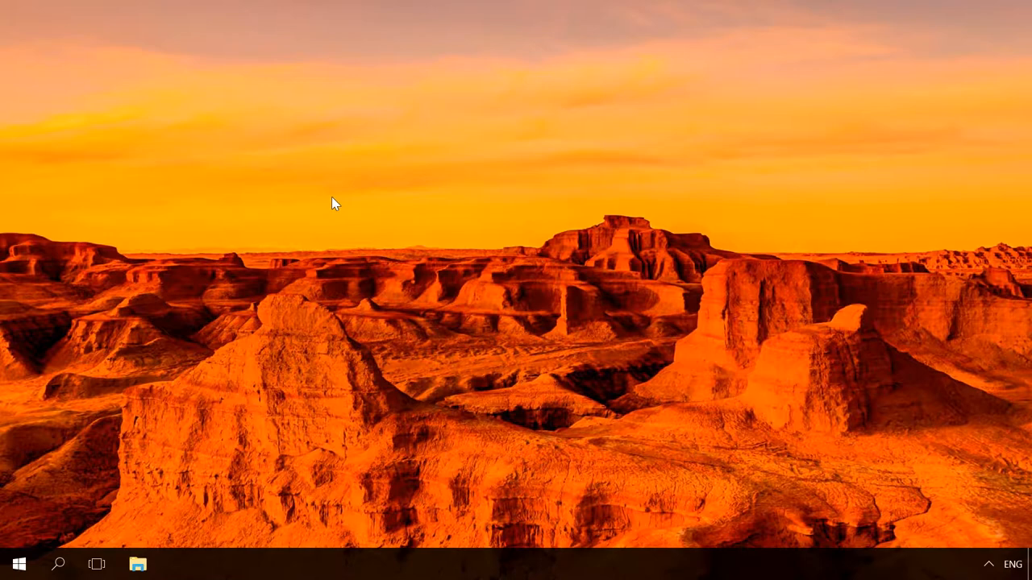
{"action": "mouse_move", "coordinate": [395, 365]}
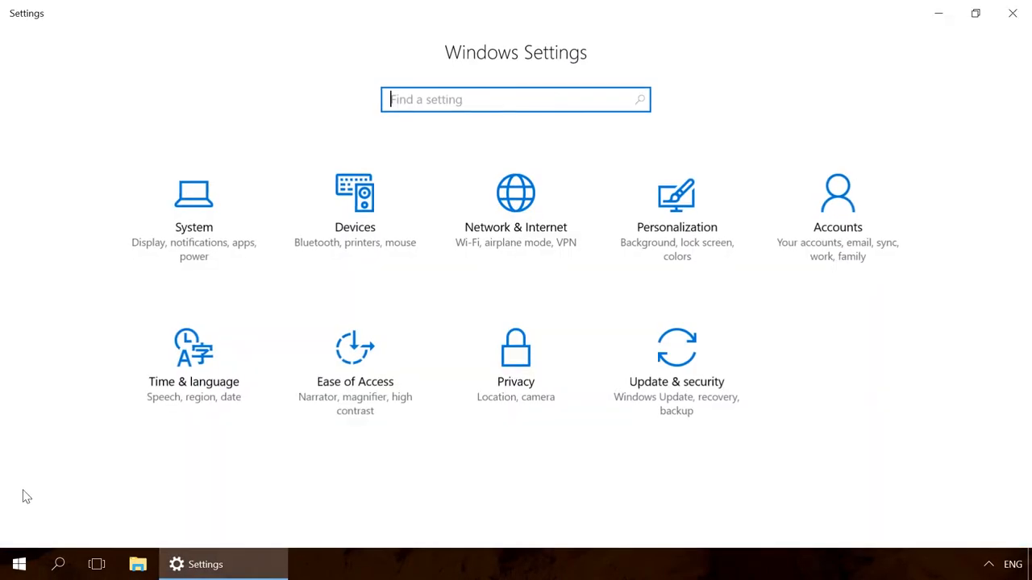
- In System > Power & sleep, review the screen timeout and keep it at 10 minutes
{"action": "left_click", "coordinate": [194, 201]}
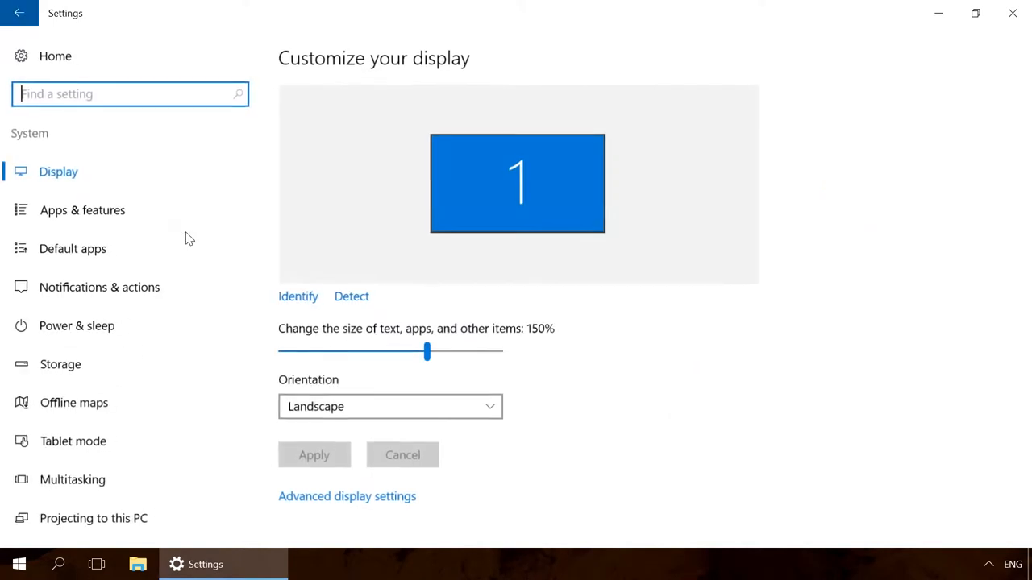
{"action": "left_click", "coordinate": [75, 326]}
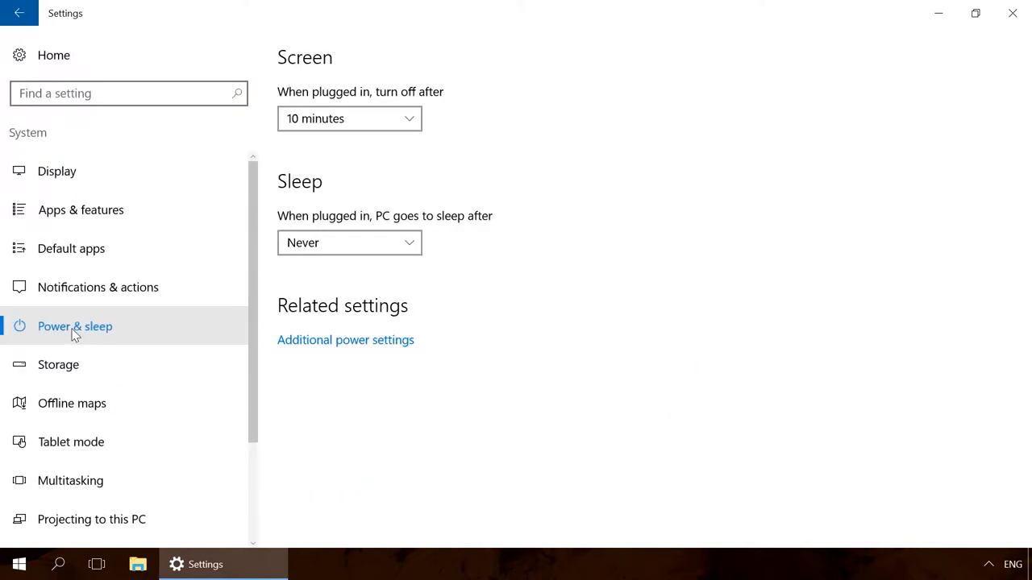
{"action": "mouse_move", "coordinate": [353, 163]}
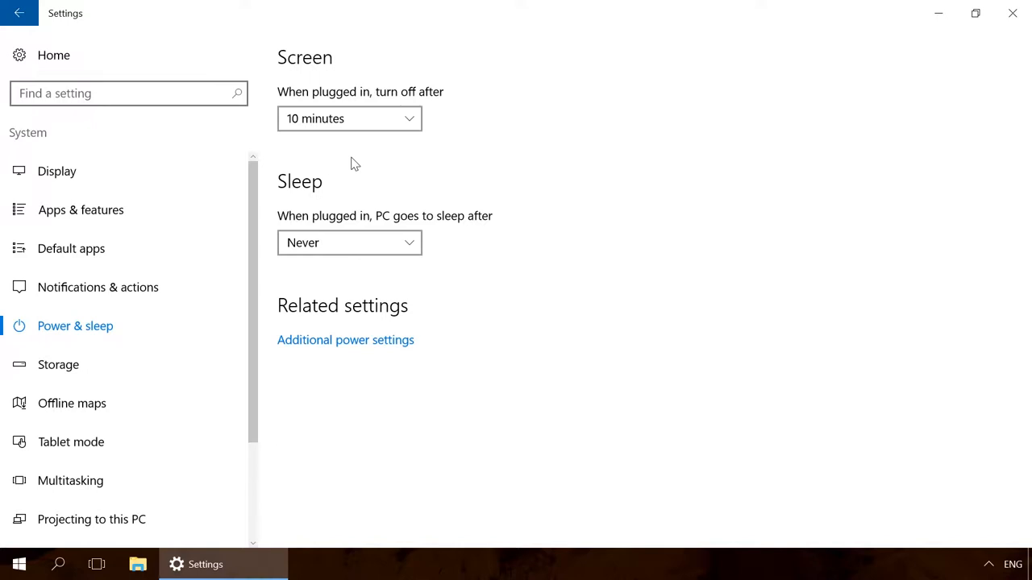
{"action": "left_click", "coordinate": [349, 119]}
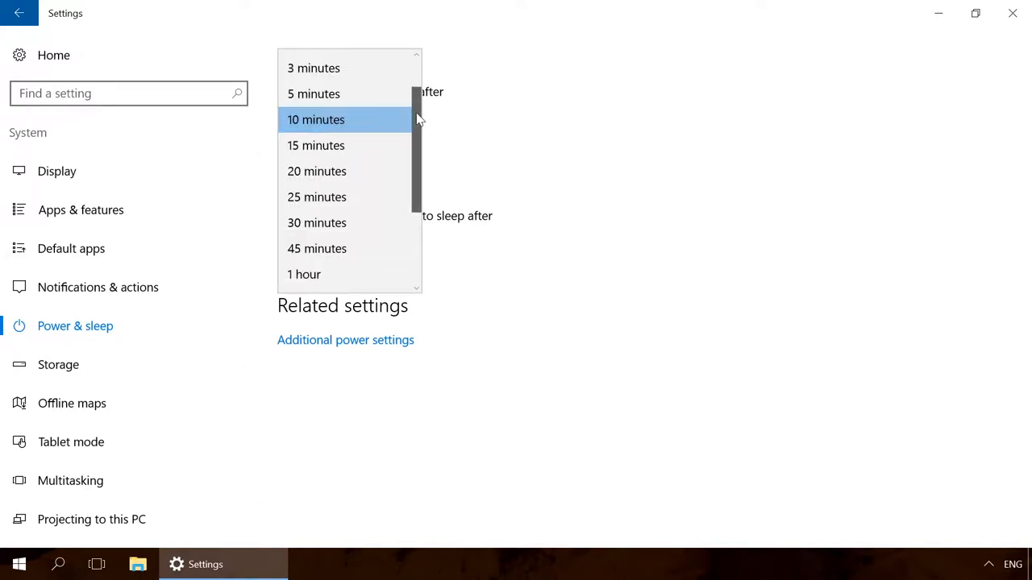
{"action": "left_click", "coordinate": [316, 119]}
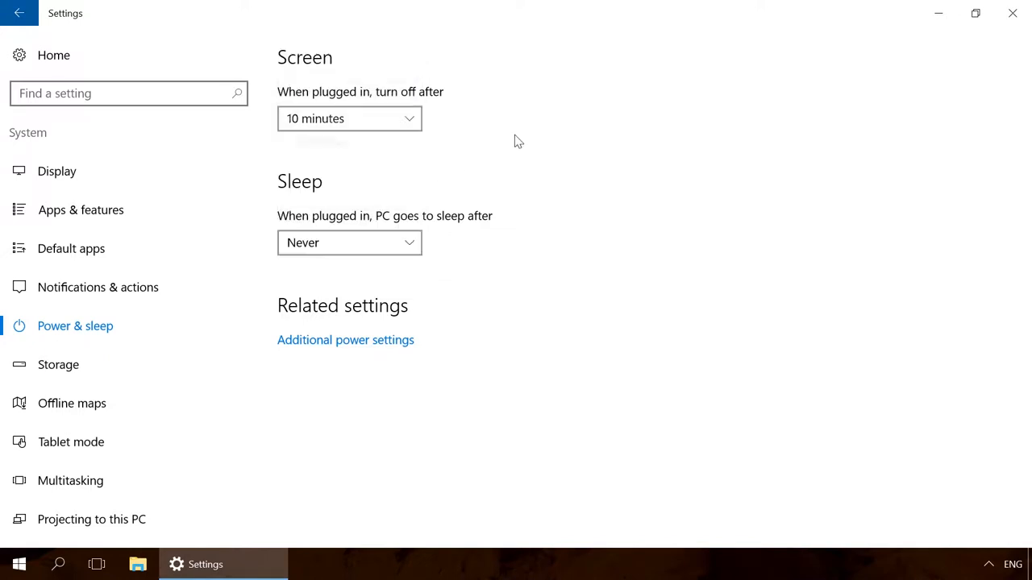
- Review the sleep timeout choices and keep sleep set to Never
{"action": "left_click", "coordinate": [349, 243]}
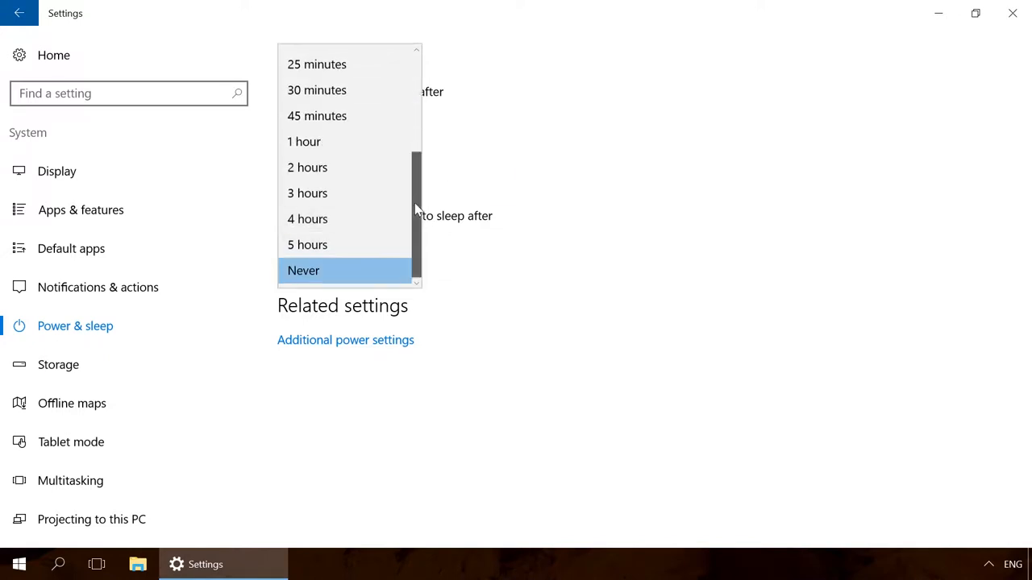
{"action": "scroll", "scroll_direction": "up", "scroll_amount": 3}
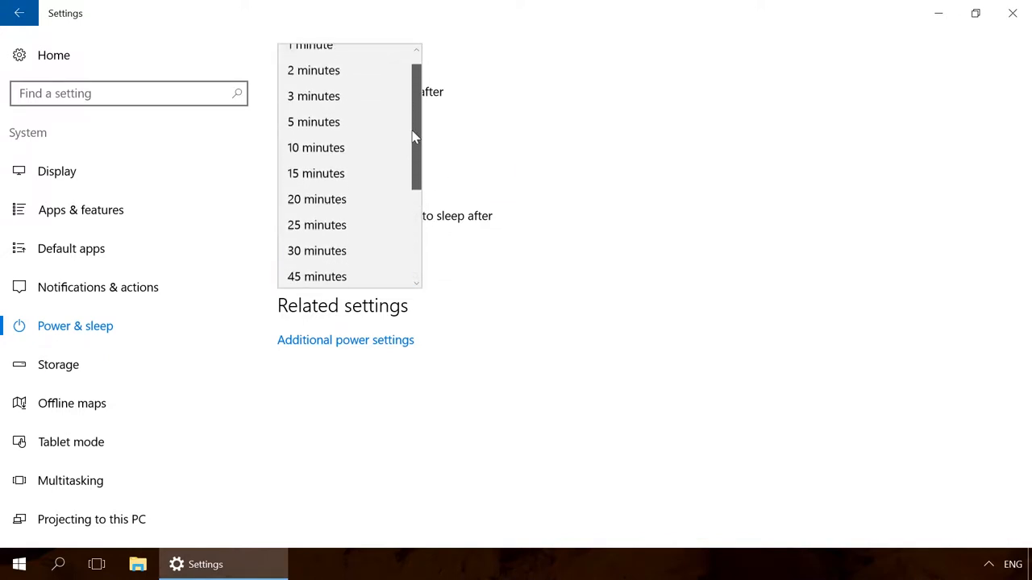
{"action": "scroll", "scroll_direction": "down", "scroll_amount": 3}
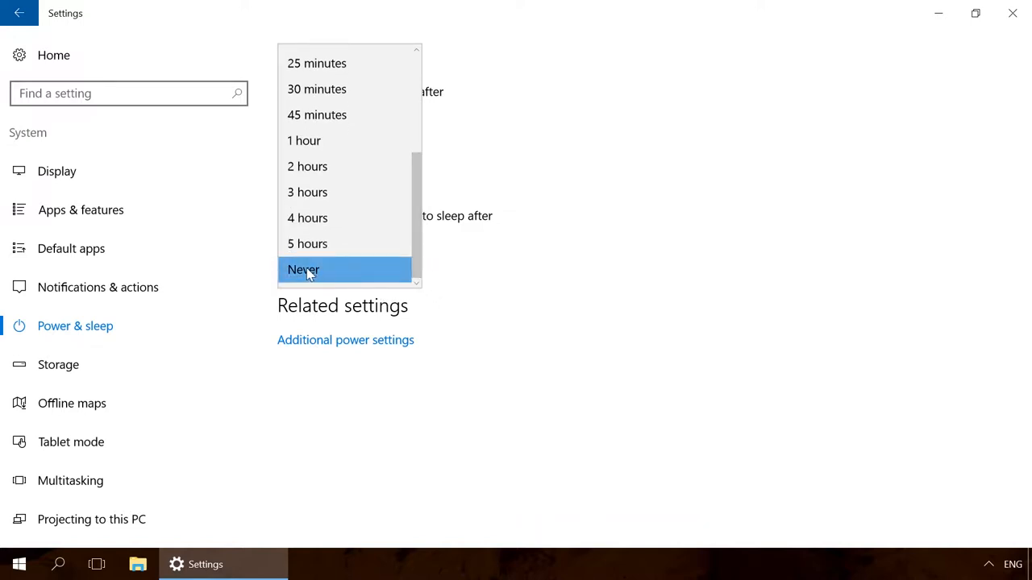
{"action": "left_click", "coordinate": [303, 269]}
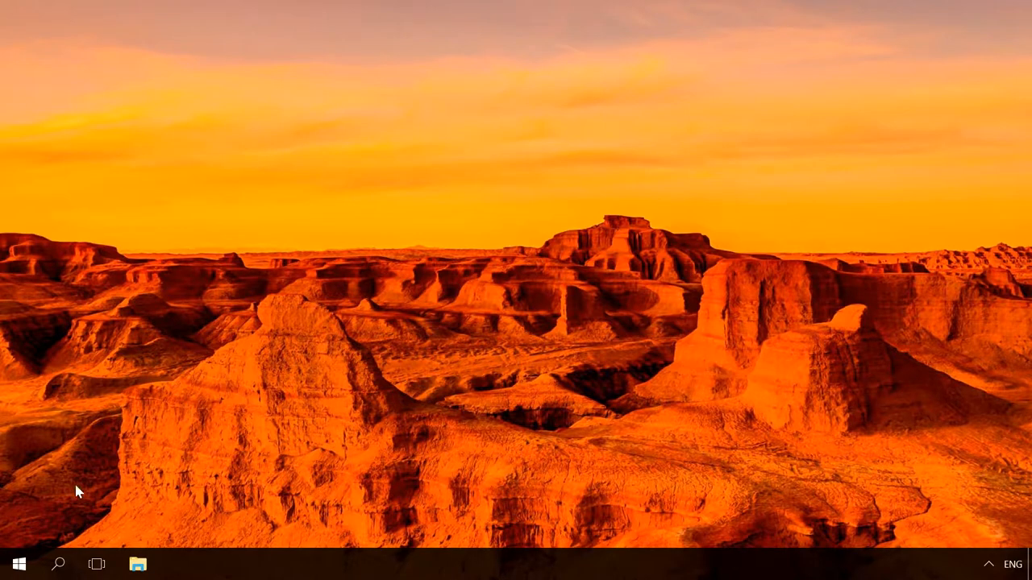
- Reach Power Options from the Start menu's Control Panel, keeping the Large icons view
{"action": "right_click", "coordinate": [19, 563]}
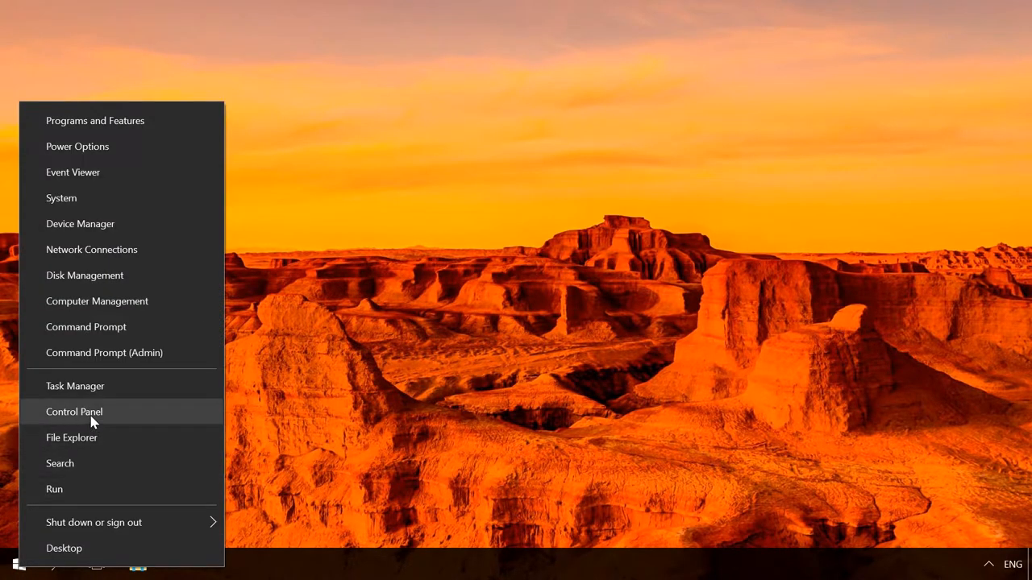
{"action": "left_click", "coordinate": [74, 412]}
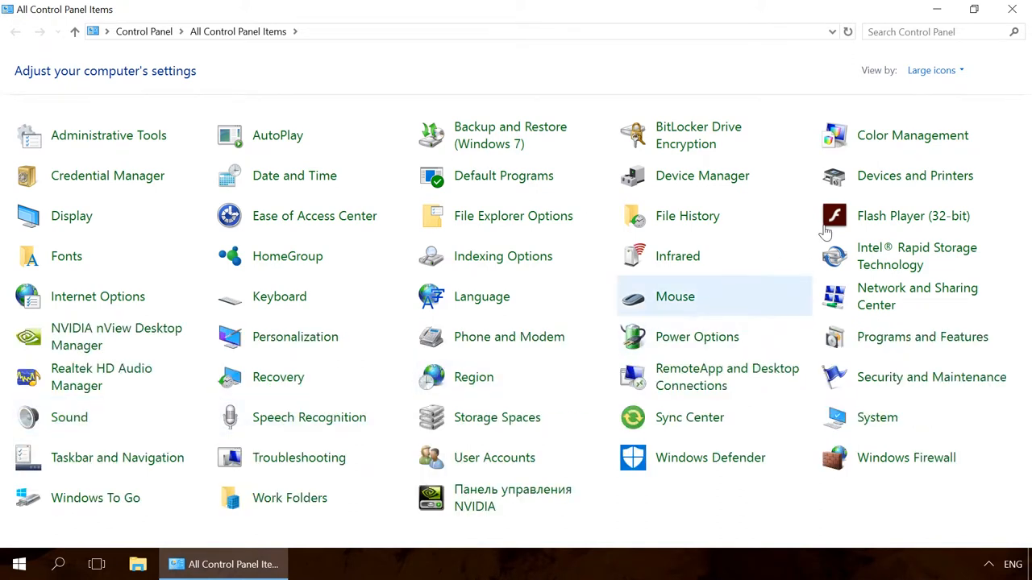
{"action": "left_click", "coordinate": [931, 69]}
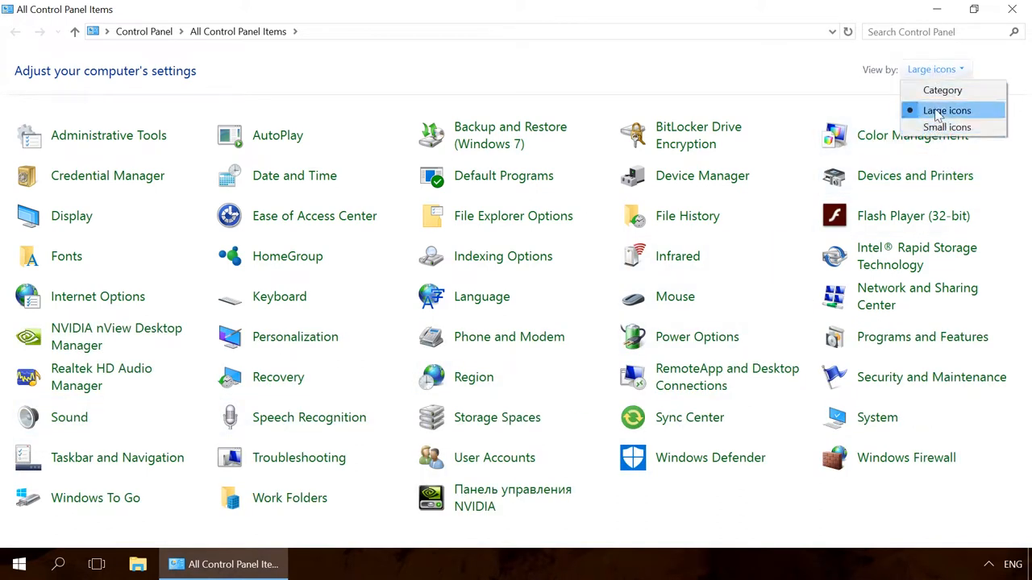
{"action": "left_click", "coordinate": [947, 110]}
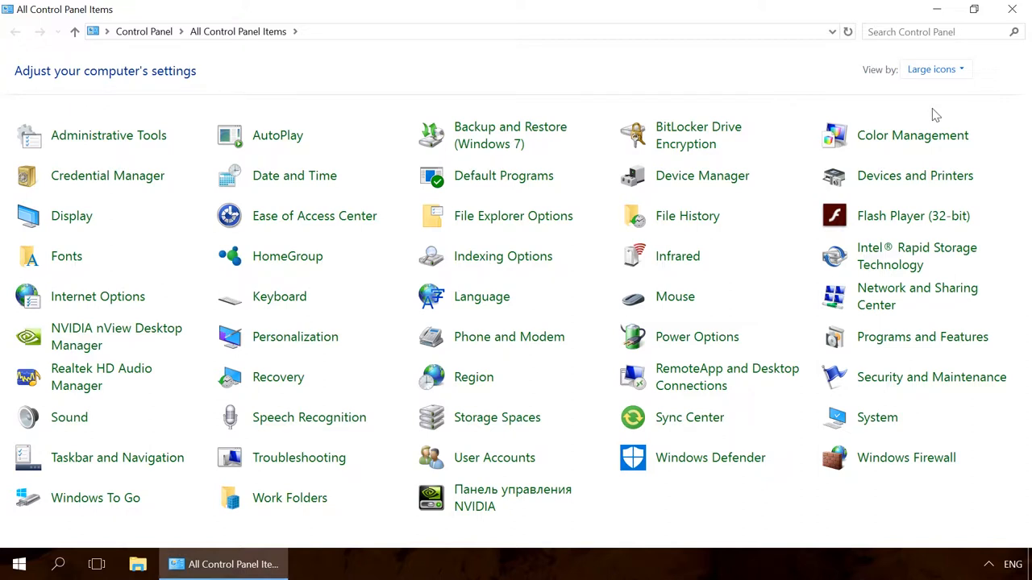
{"action": "left_click", "coordinate": [696, 337]}
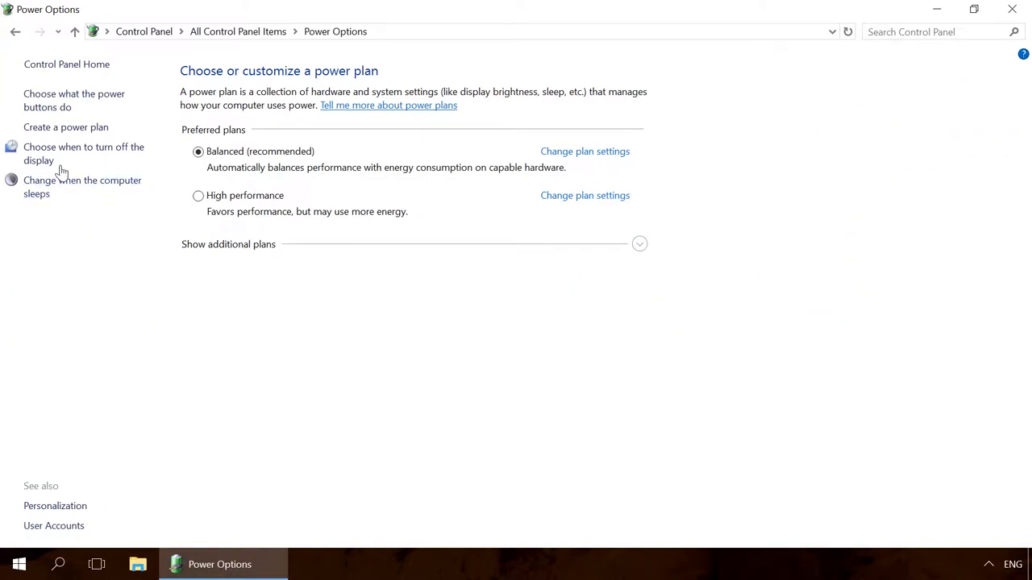
- Keep the Balanced plan's display off at 10 minutes and sleep at Never, then reach its advanced settings
{"action": "left_click", "coordinate": [584, 151]}
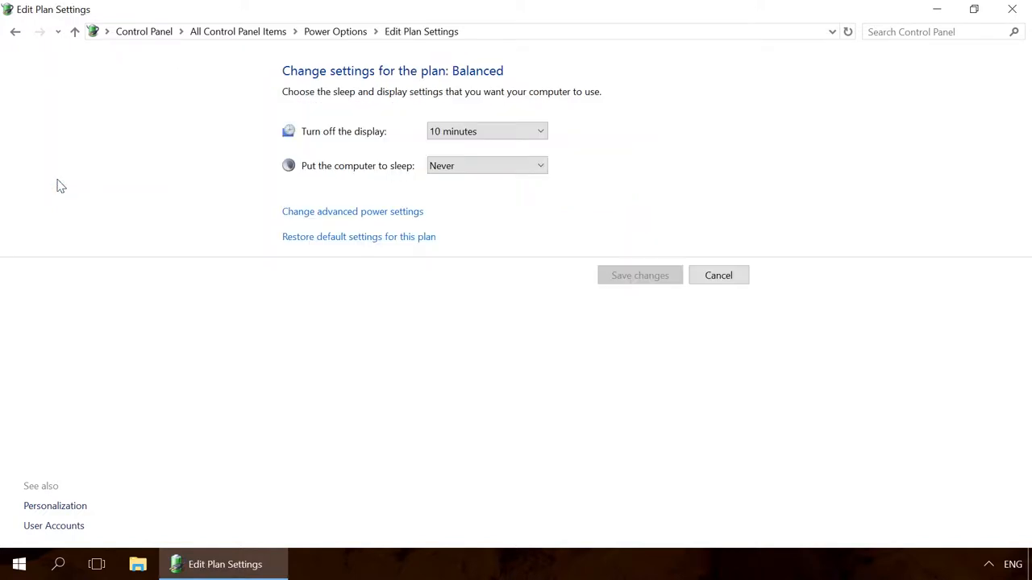
{"action": "left_click", "coordinate": [487, 131]}
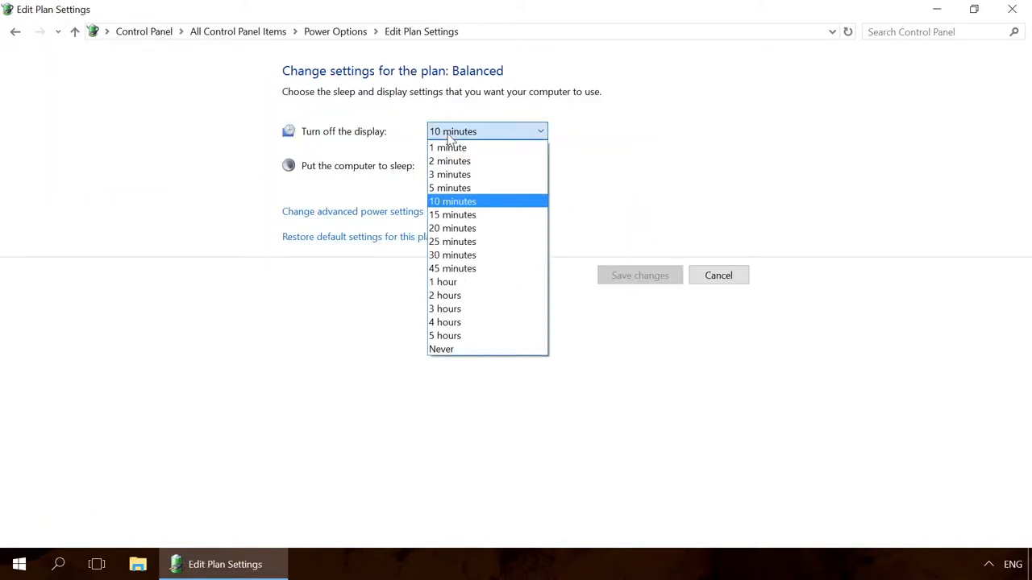
{"action": "left_click", "coordinate": [452, 201]}
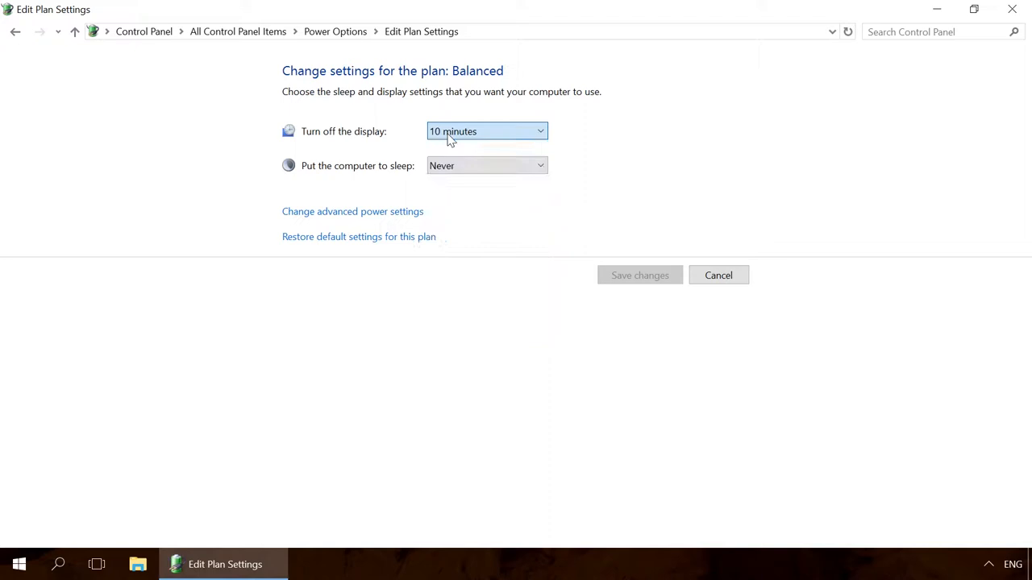
{"action": "left_click", "coordinate": [487, 166]}
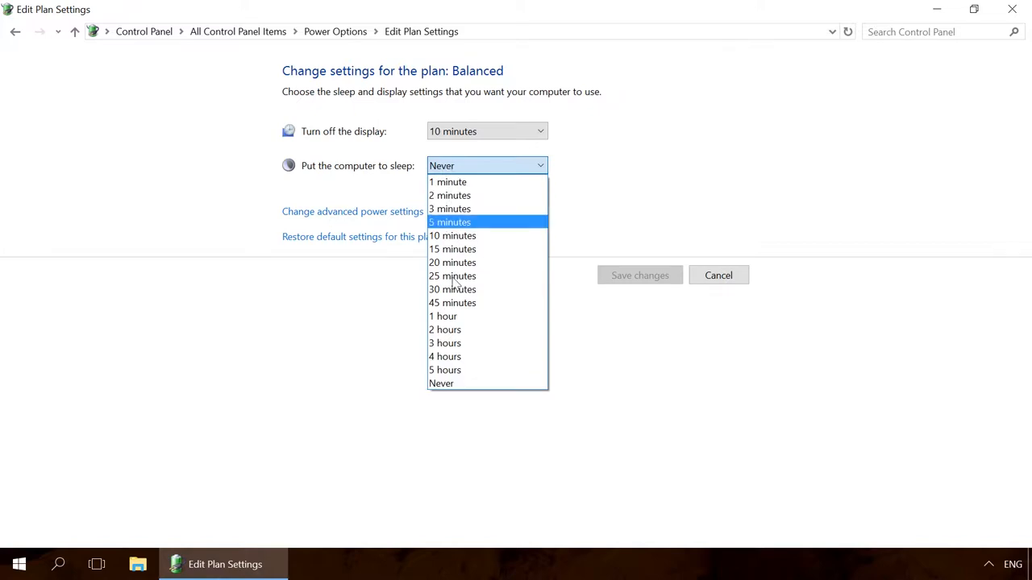
{"action": "mouse_move", "coordinate": [441, 383]}
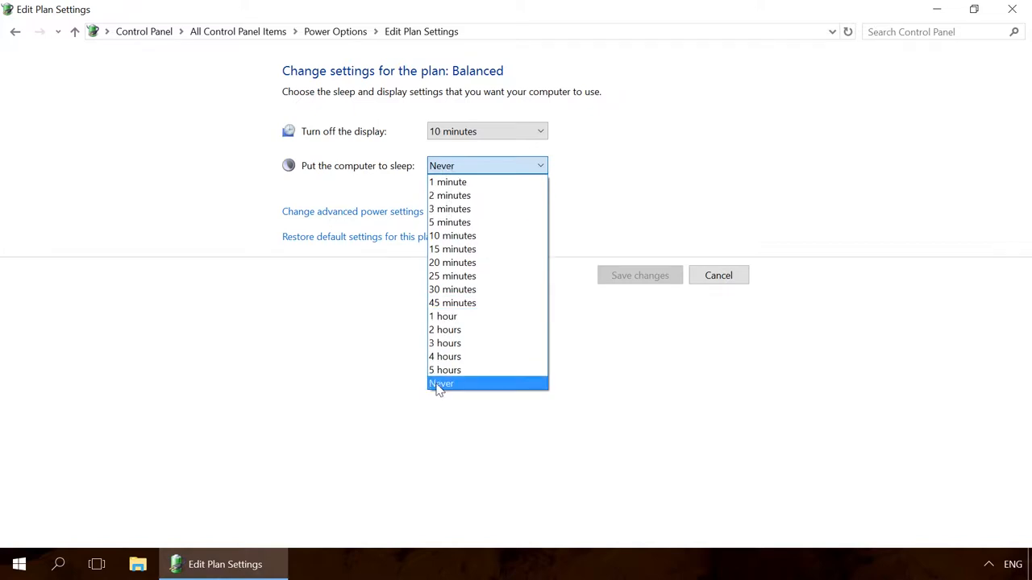
{"action": "left_click", "coordinate": [441, 384]}
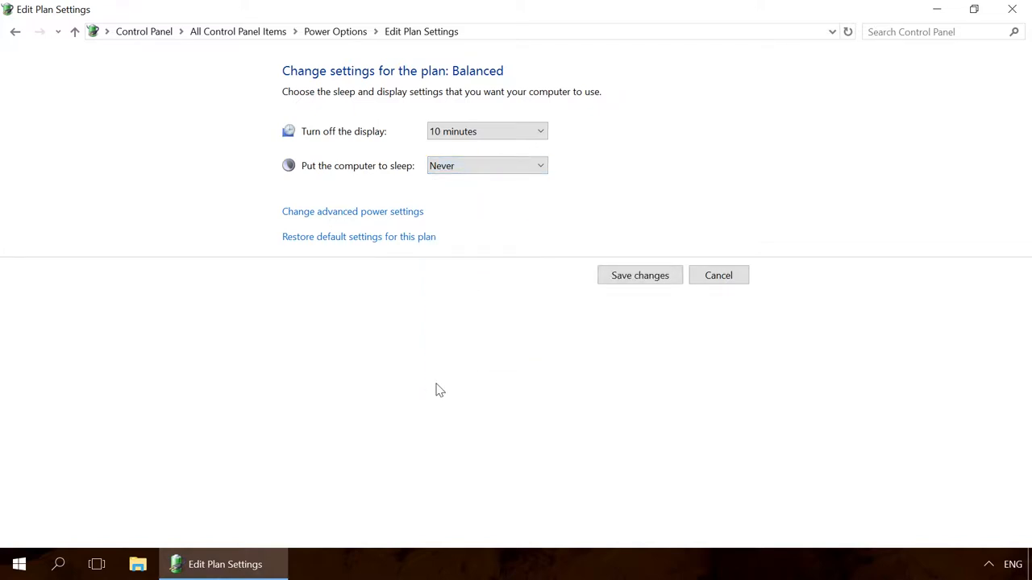
{"action": "mouse_move", "coordinate": [337, 272]}
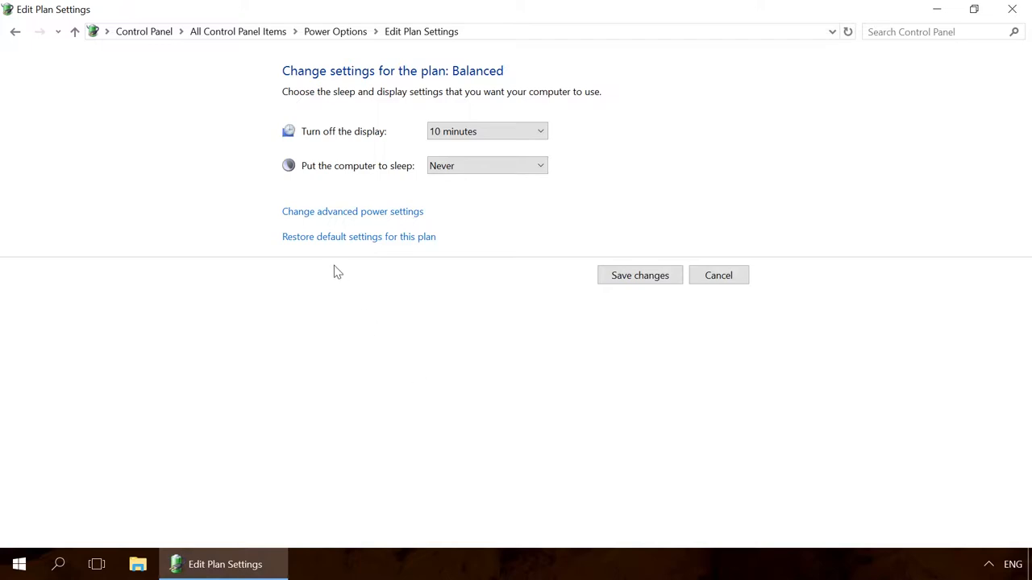
{"action": "left_click", "coordinate": [352, 211]}
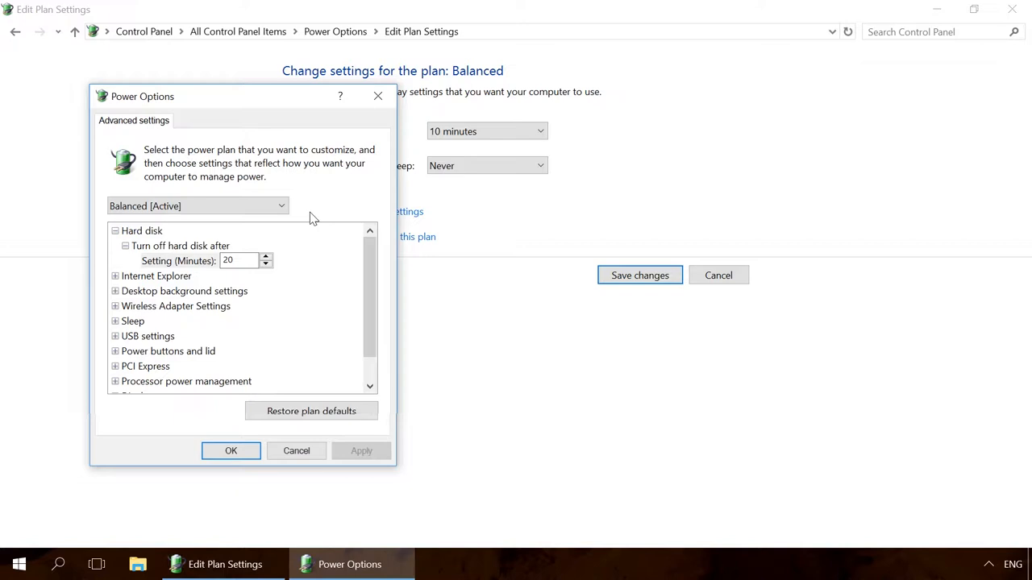
{"action": "mouse_move", "coordinate": [194, 261]}
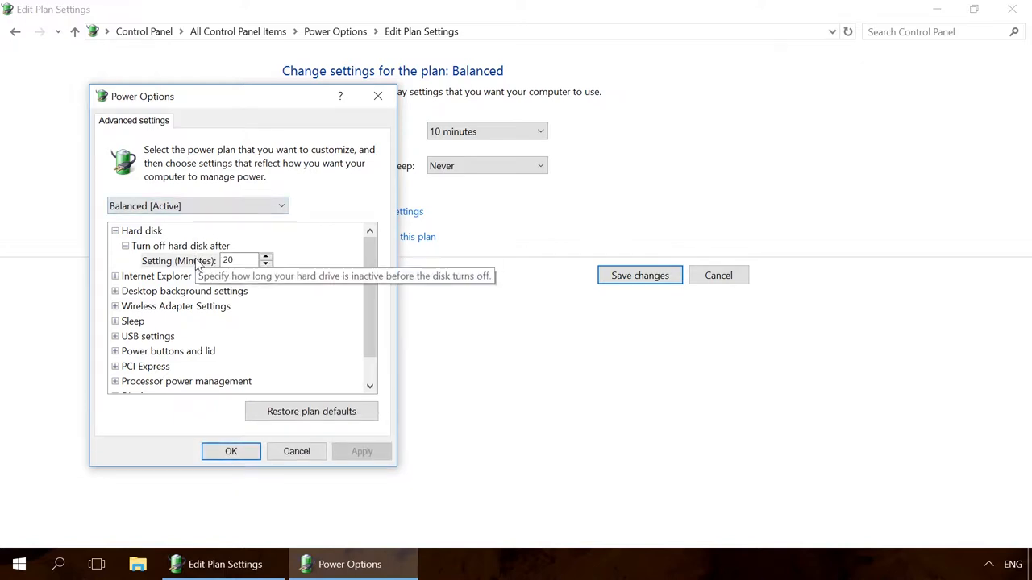
- Leave the hard disk turn-off at 20 minutes and collapse the Hard disk section
{"action": "left_click", "coordinate": [180, 246]}
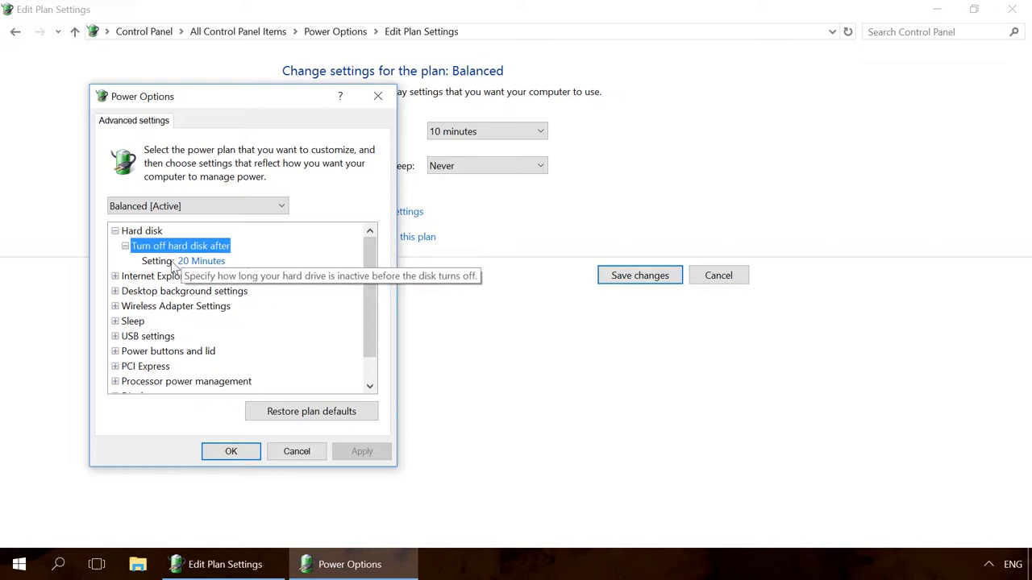
{"action": "left_click", "coordinate": [200, 260]}
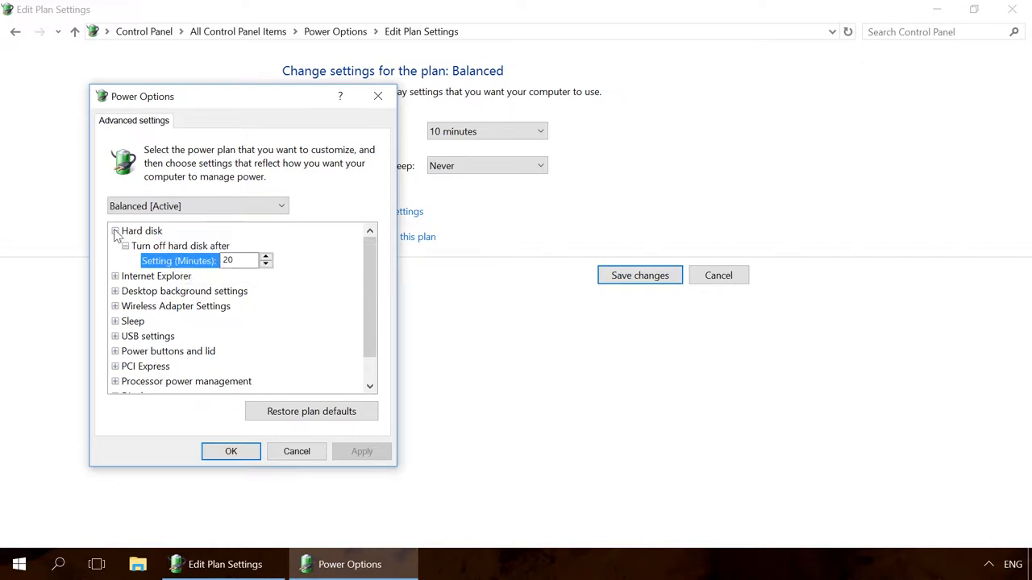
{"action": "left_click", "coordinate": [115, 232]}
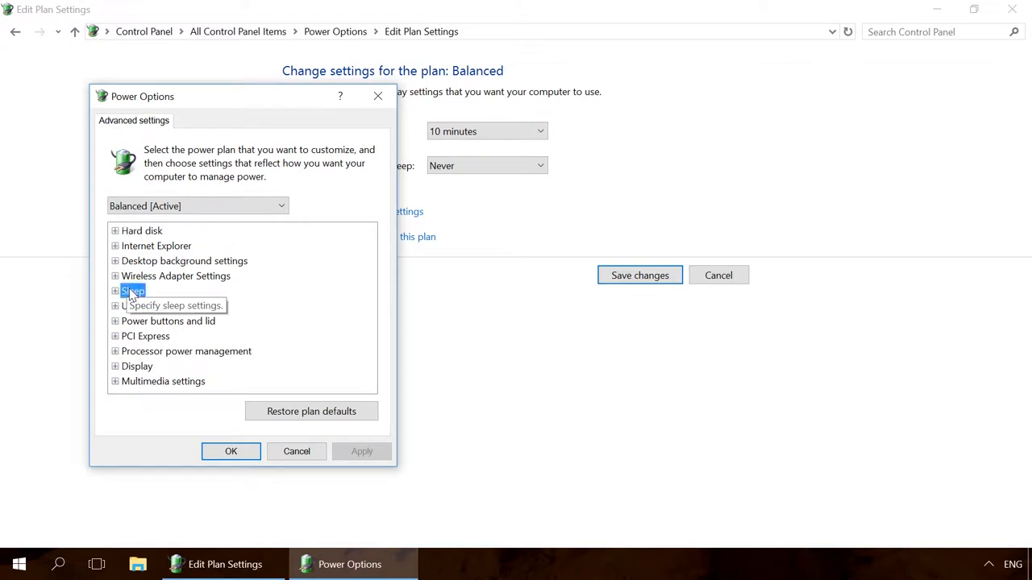
- Expand Sleep and confirm Hibernate after is set to Never, then collapse it
{"action": "left_click", "coordinate": [115, 291]}
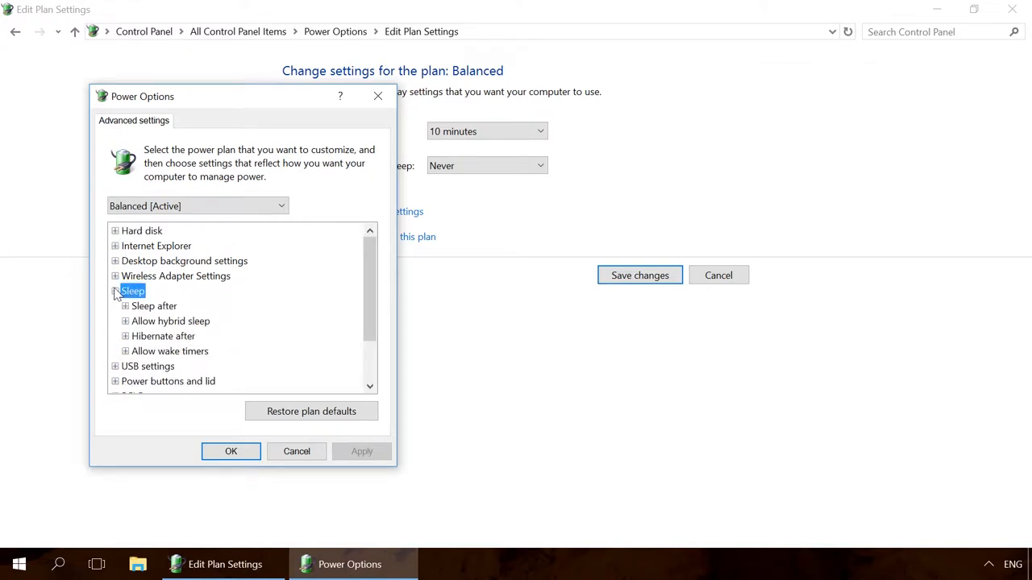
{"action": "left_click", "coordinate": [162, 337]}
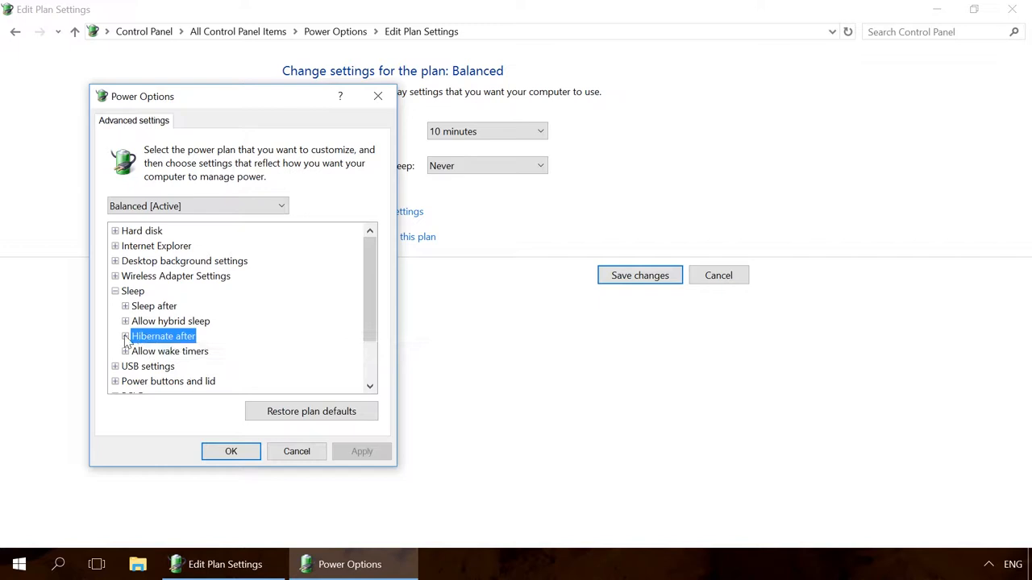
{"action": "left_click", "coordinate": [124, 337]}
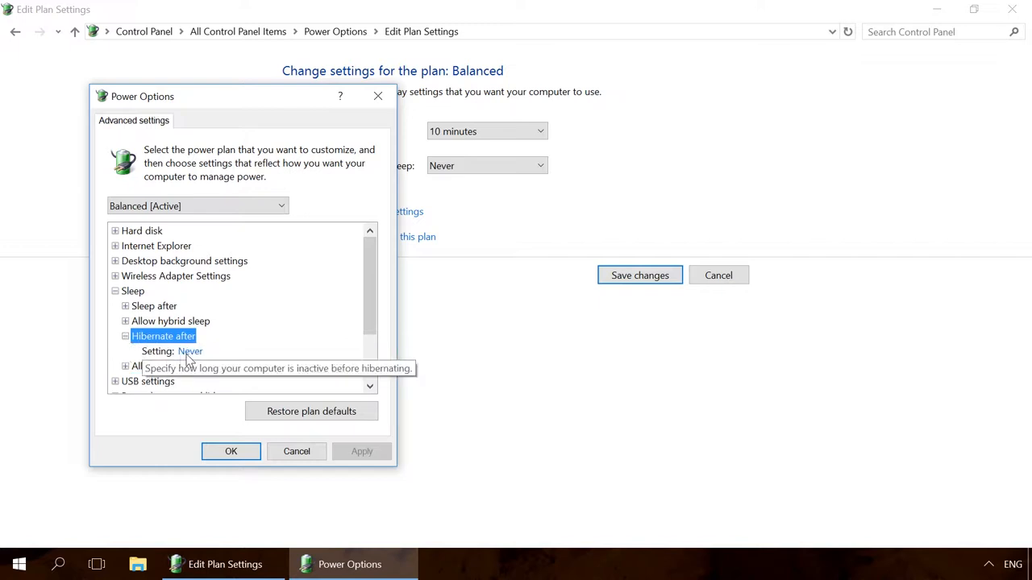
{"action": "left_click", "coordinate": [191, 352]}
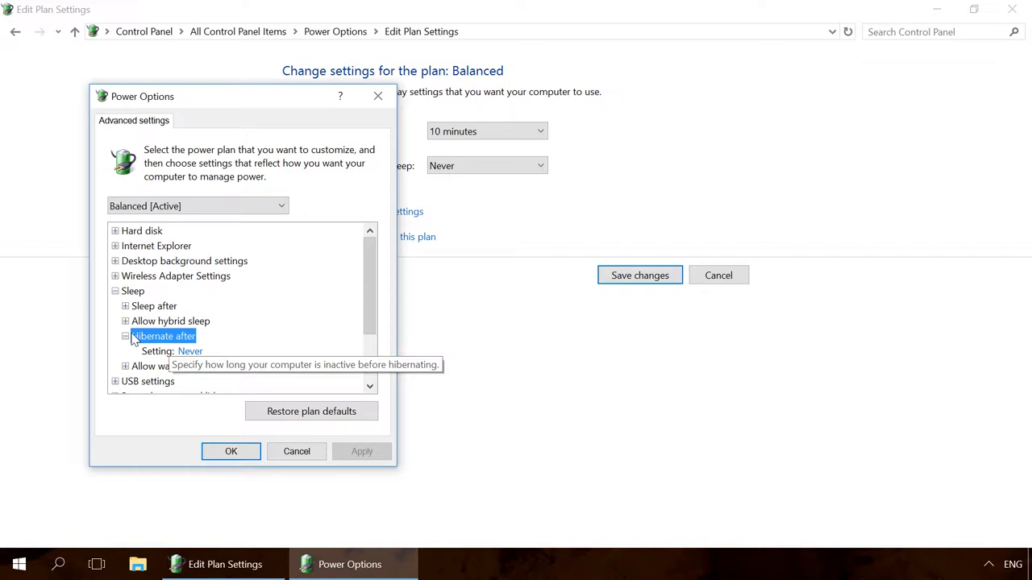
{"action": "left_click", "coordinate": [125, 336]}
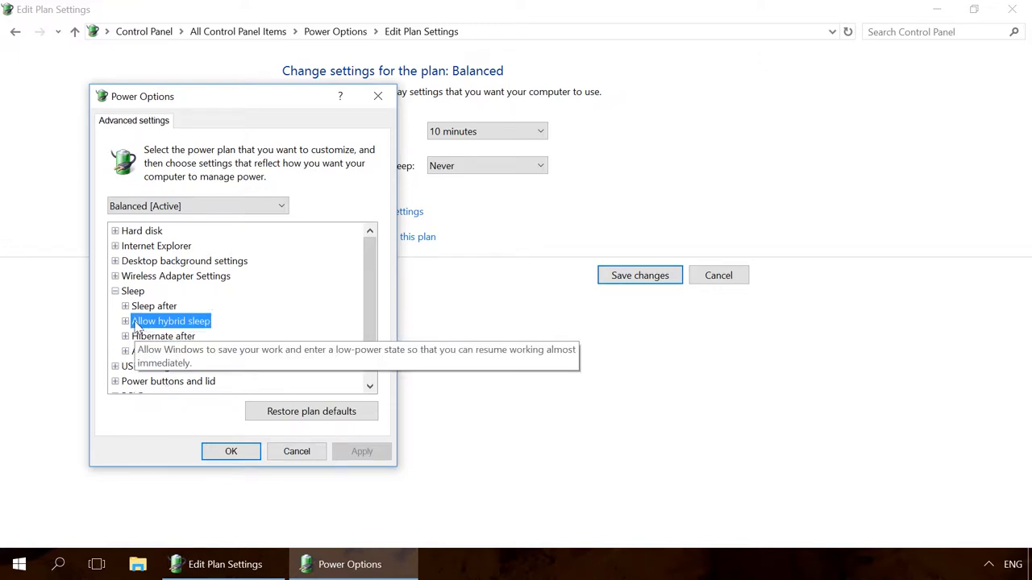
{"action": "left_click", "coordinate": [125, 321]}
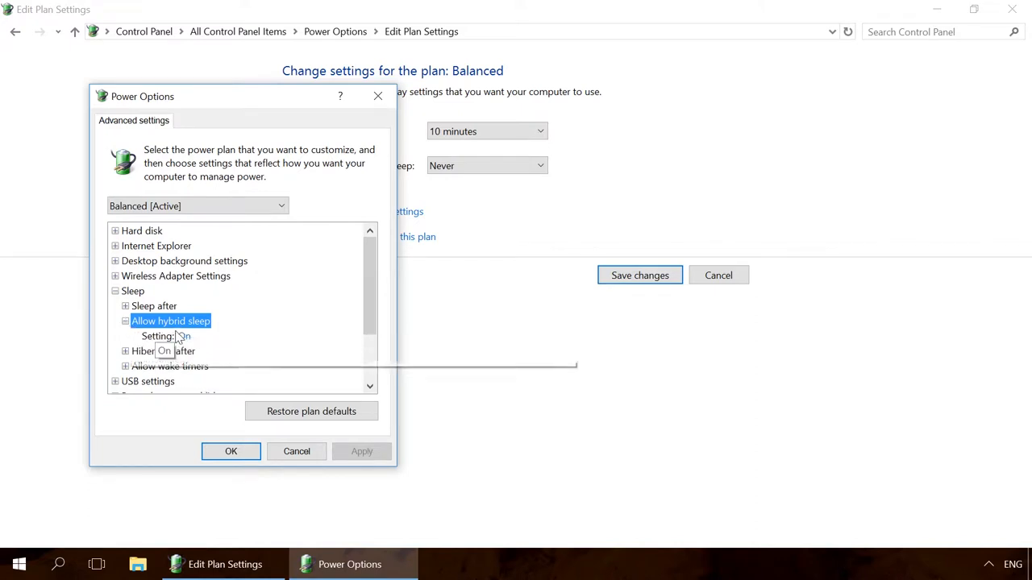
{"action": "left_click", "coordinate": [166, 336]}
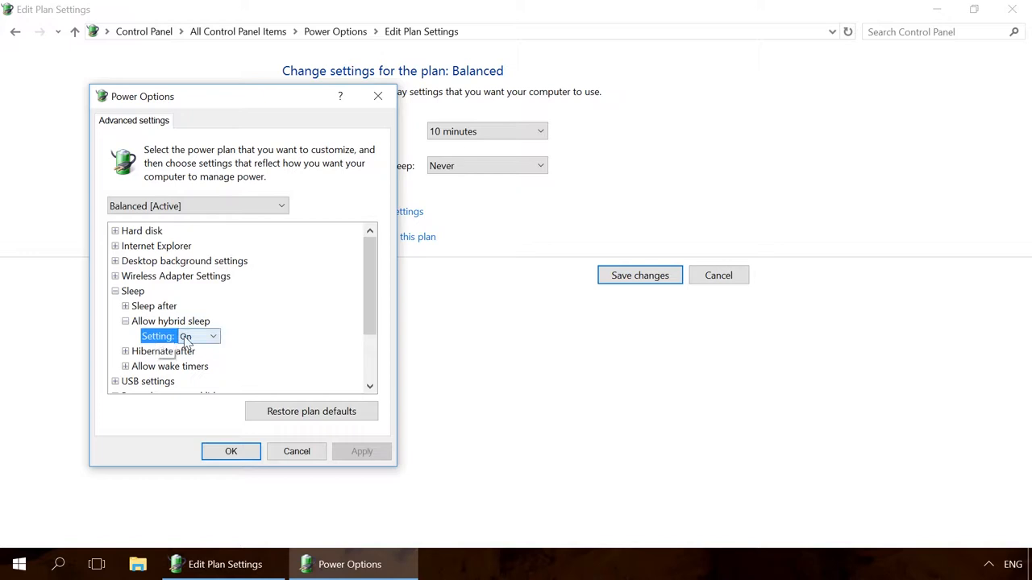
{"action": "left_click", "coordinate": [212, 337]}
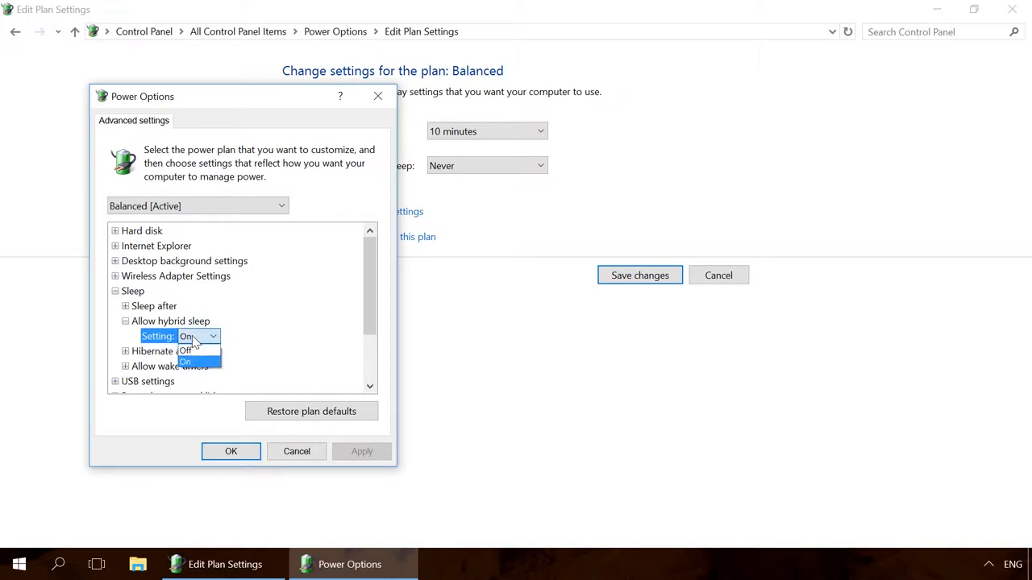
{"action": "left_click", "coordinate": [185, 360]}
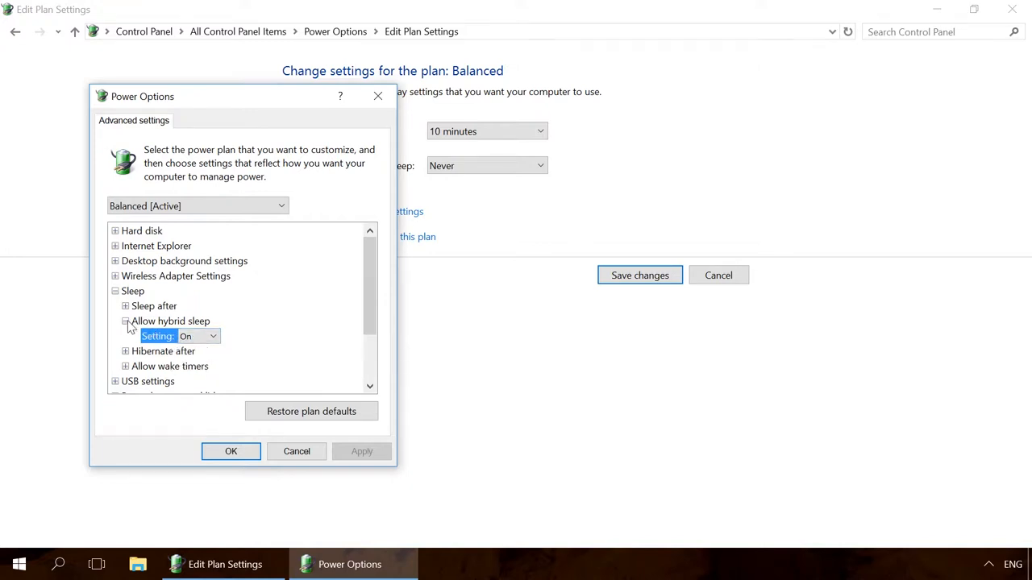
{"action": "left_click", "coordinate": [169, 350]}
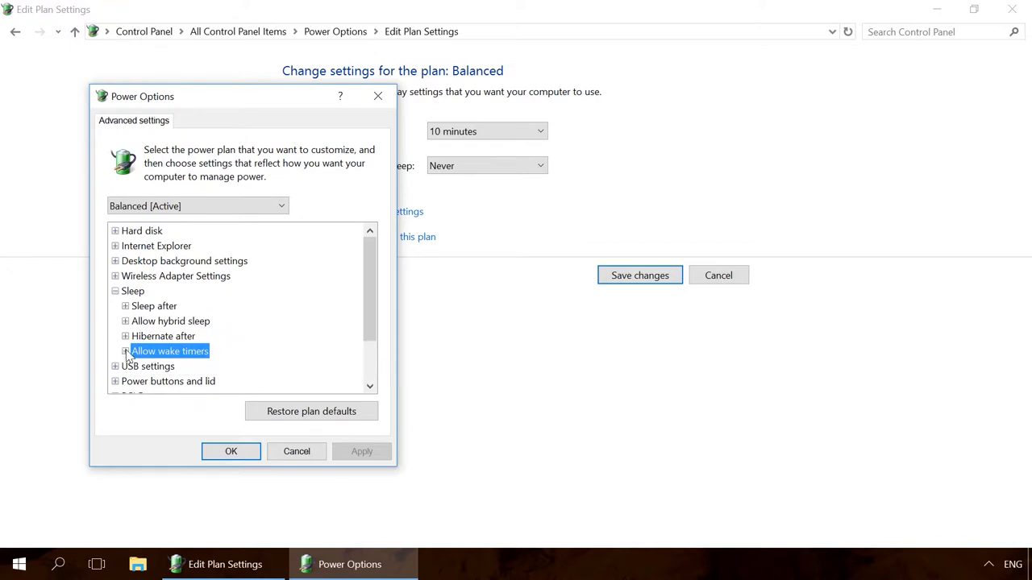
- Confirm Allow wake timers stays at Enable and collapse the Sleep section
{"action": "left_click", "coordinate": [125, 350]}
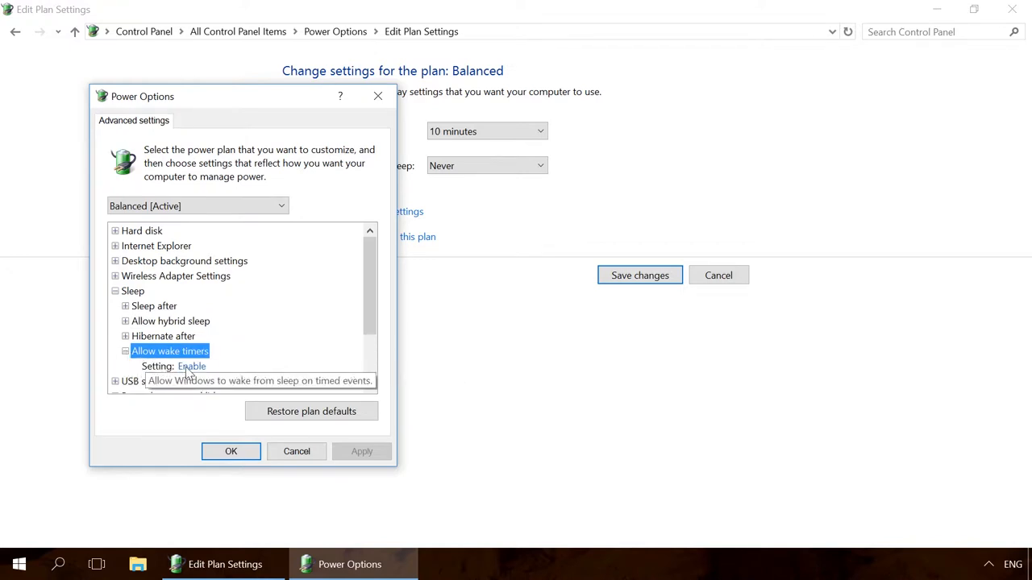
{"action": "left_click", "coordinate": [294, 366]}
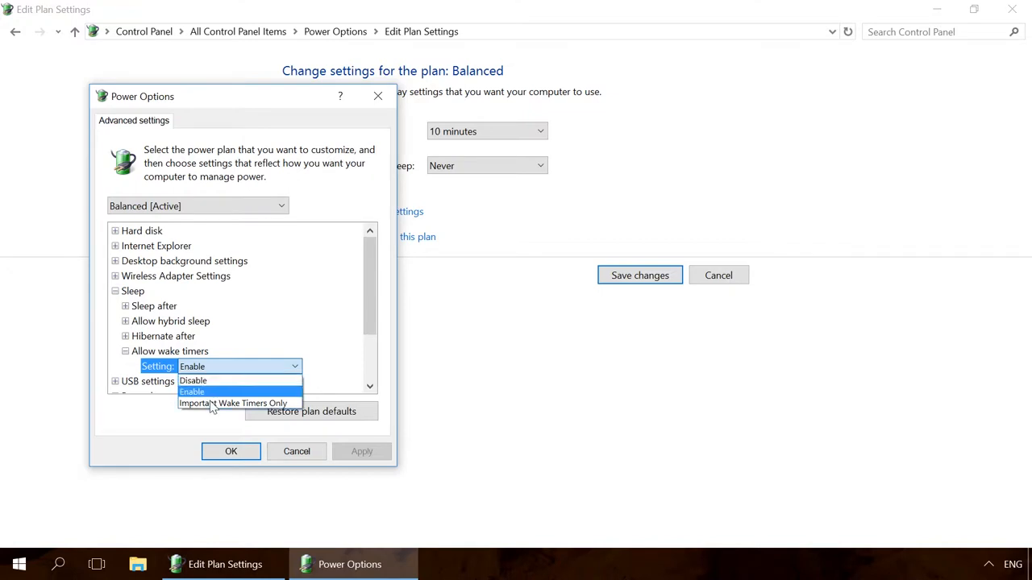
{"action": "left_click", "coordinate": [191, 391]}
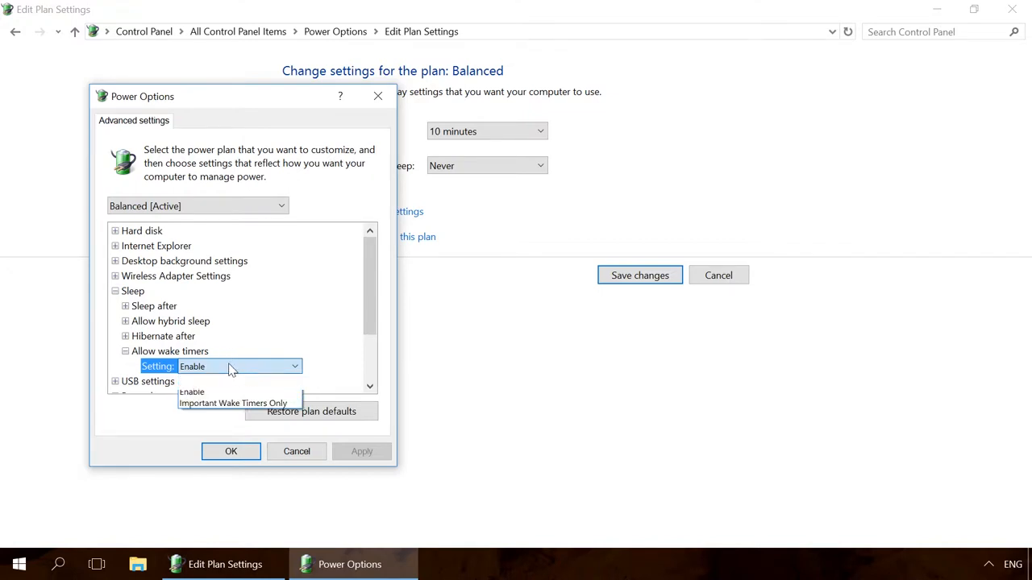
{"action": "left_click", "coordinate": [191, 391]}
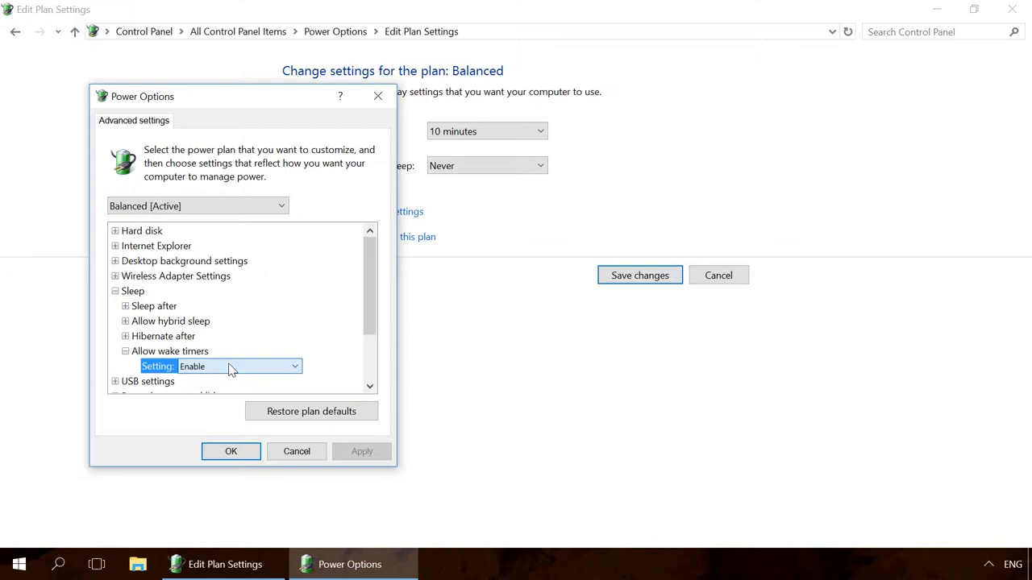
{"action": "left_click", "coordinate": [115, 291]}
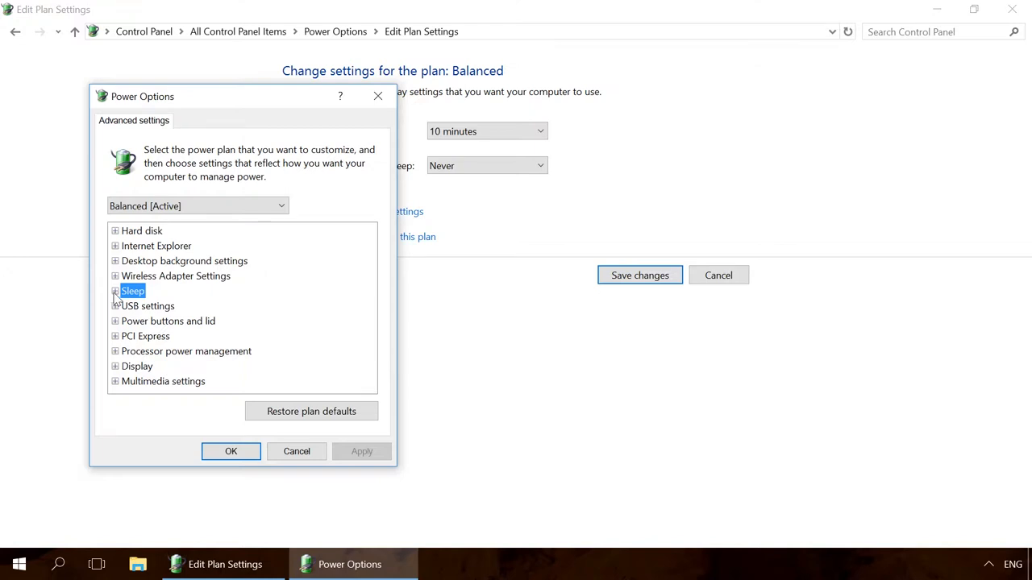
- Review the Power buttons and lid settings, then cancel the advanced power options unchanged
{"action": "left_click", "coordinate": [115, 321]}
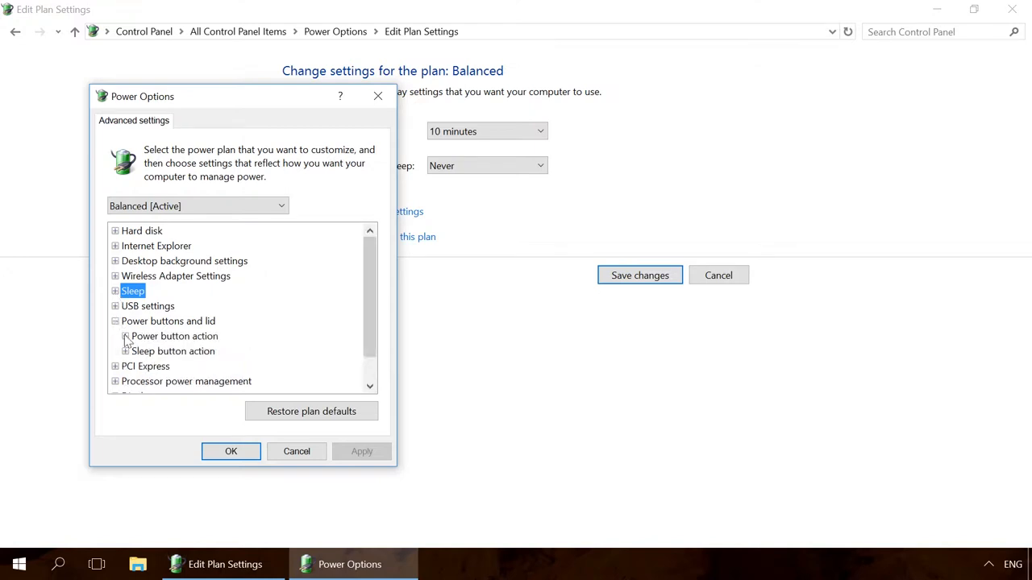
{"action": "left_click", "coordinate": [125, 350]}
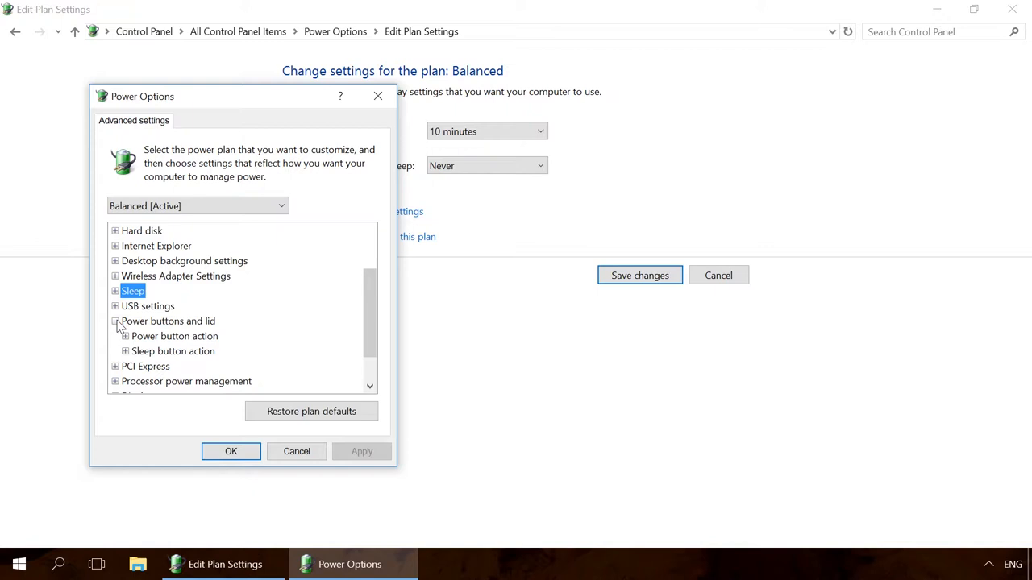
{"action": "left_click", "coordinate": [115, 321]}
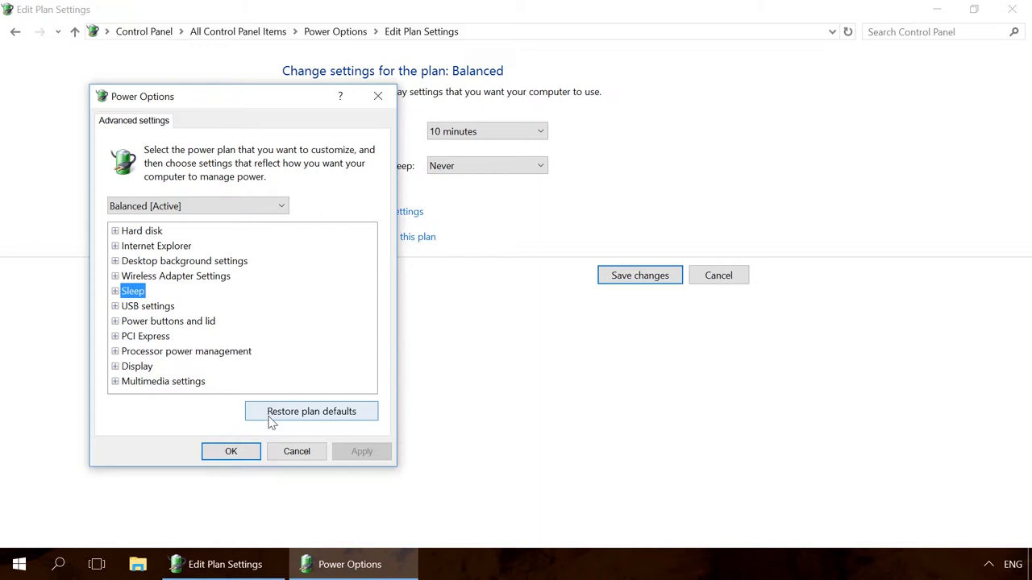
{"action": "mouse_move", "coordinate": [296, 451]}
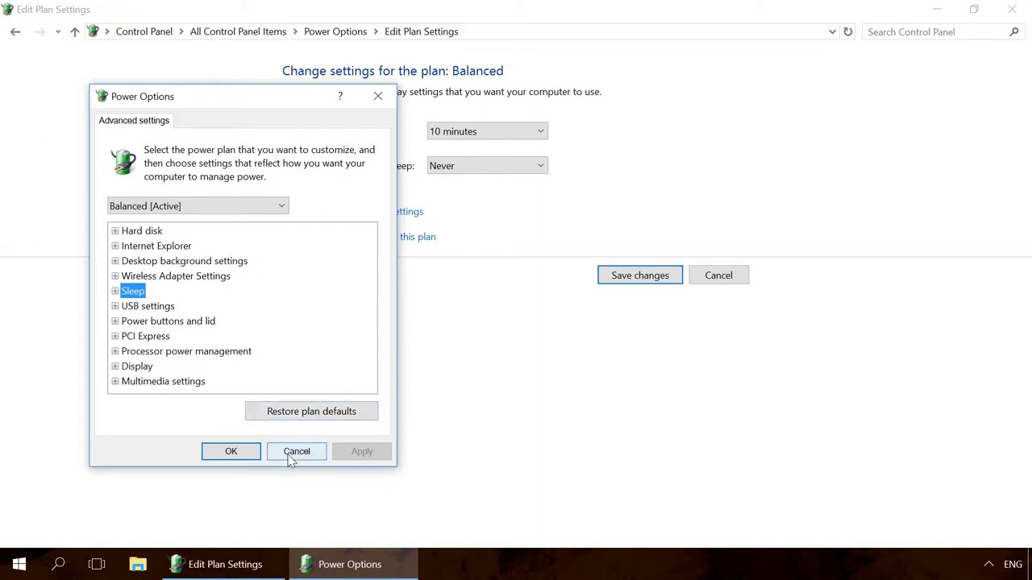
{"action": "left_click", "coordinate": [297, 452]}
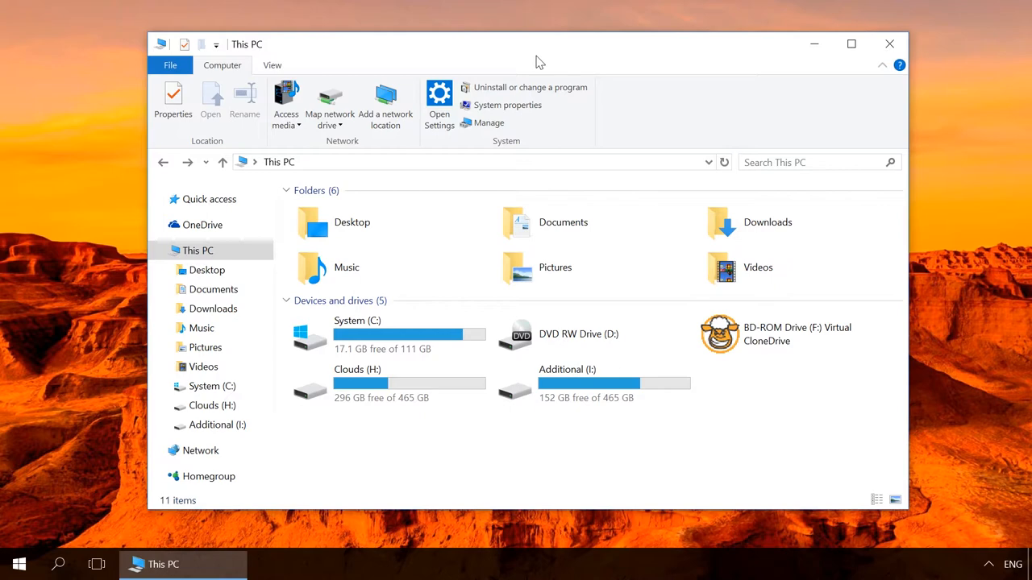
{"action": "mouse_move", "coordinate": [508, 105]}
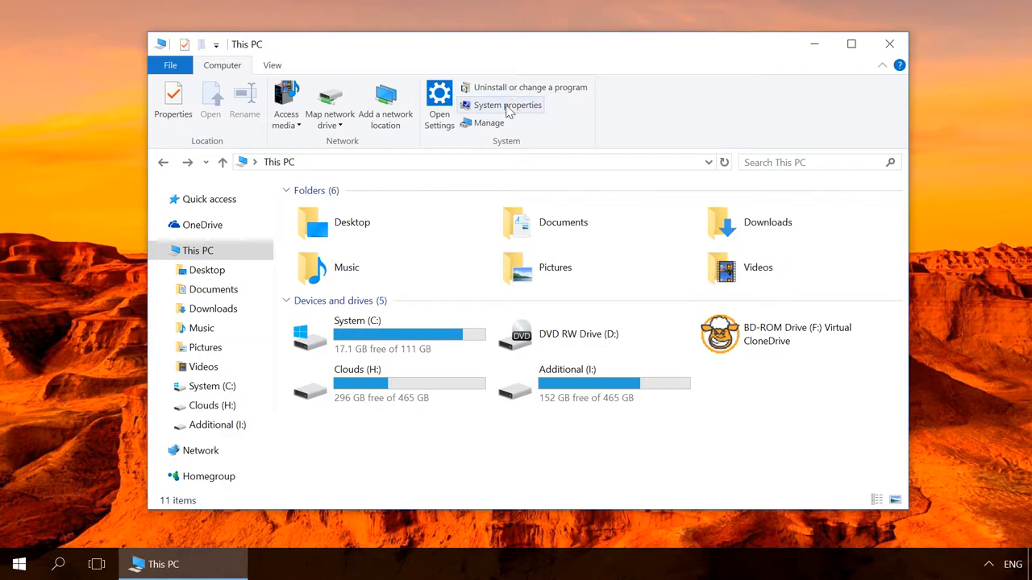
- Reach Device Manager through This PC's System properties
{"action": "left_click", "coordinate": [507, 105]}
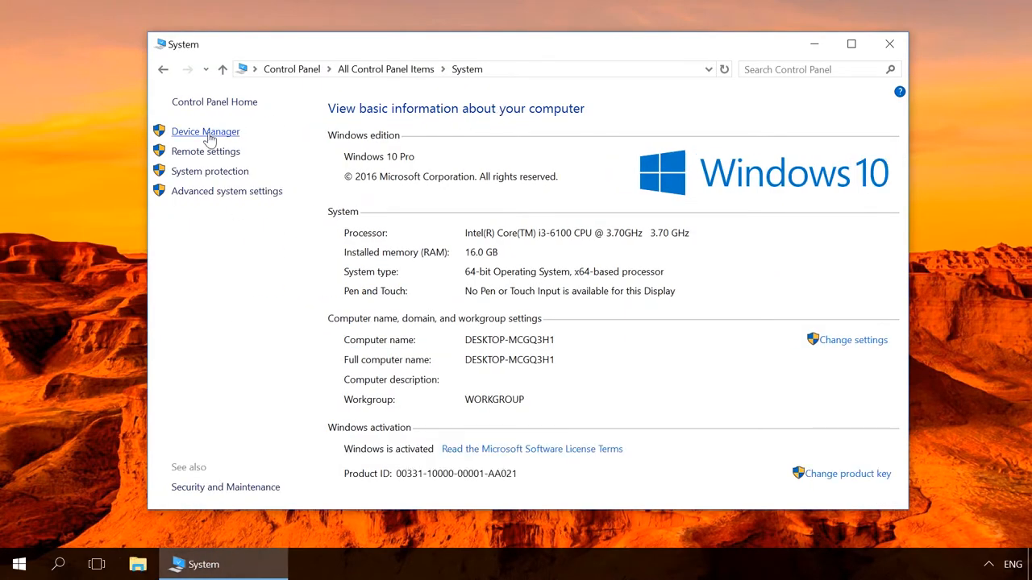
{"action": "left_click", "coordinate": [205, 132]}
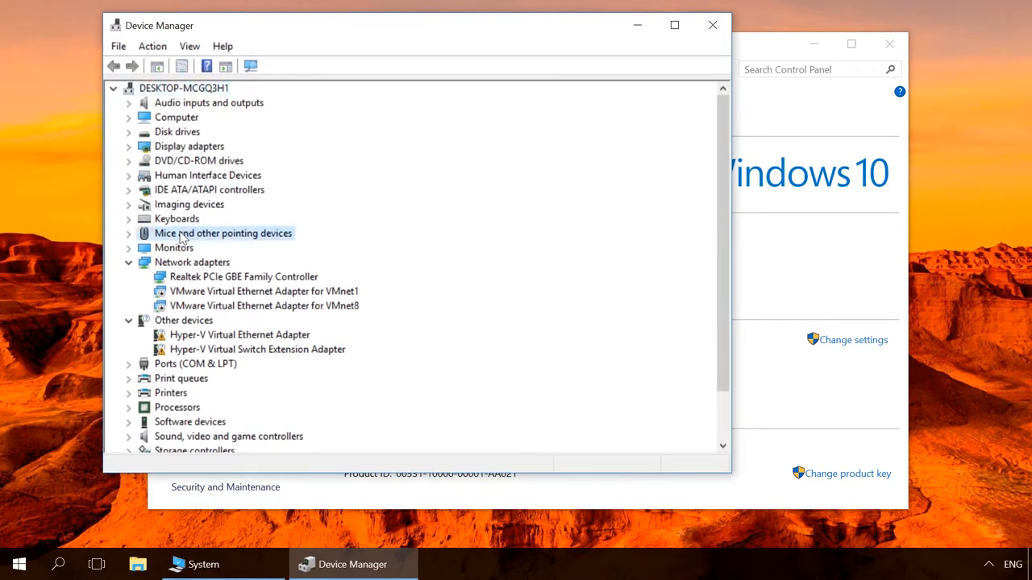
- Show the HID-compliant mouse's Power Management properties
{"action": "left_click", "coordinate": [129, 233]}
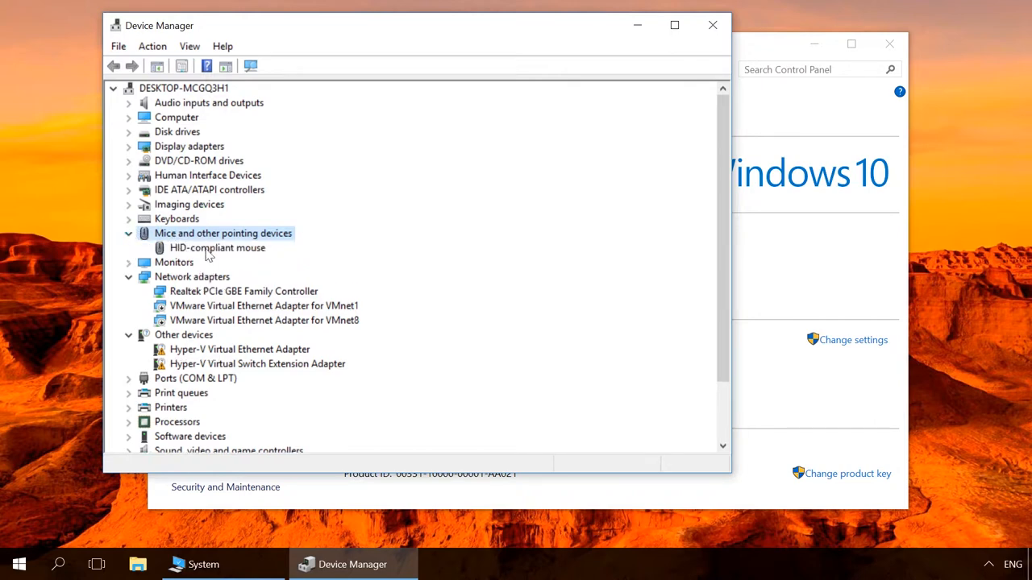
{"action": "right_click", "coordinate": [217, 248]}
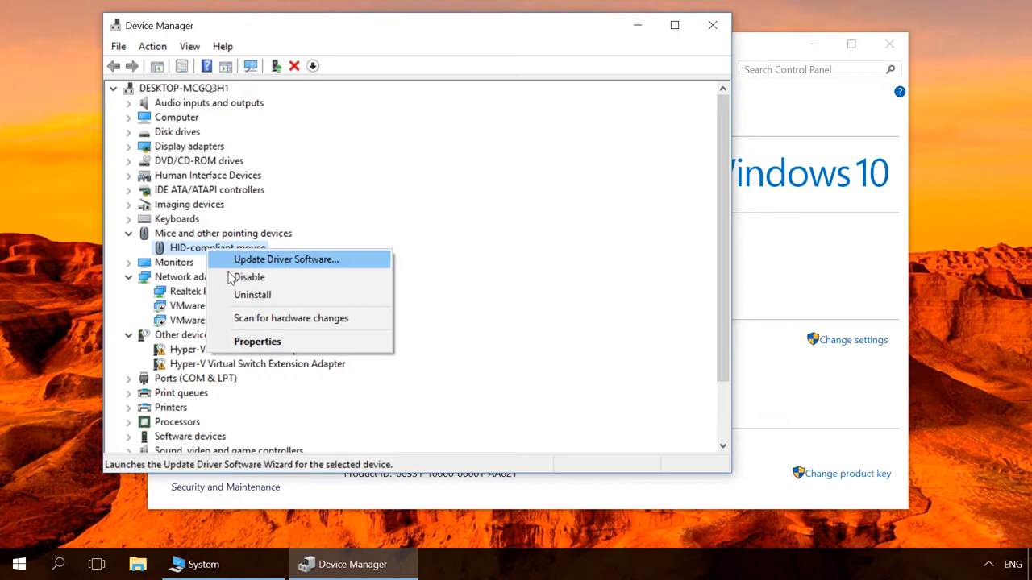
{"action": "mouse_move", "coordinate": [257, 341]}
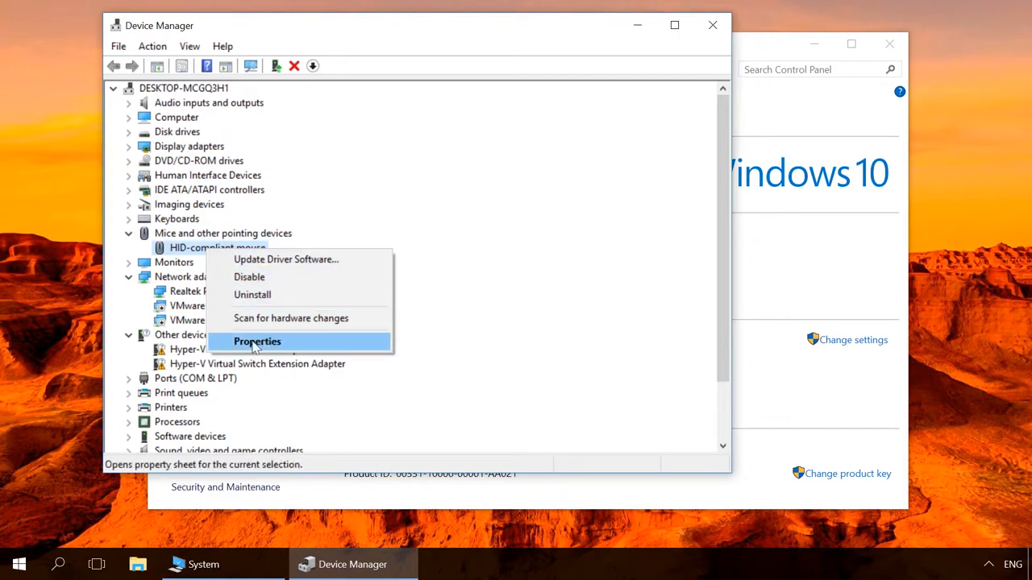
{"action": "left_click", "coordinate": [257, 341]}
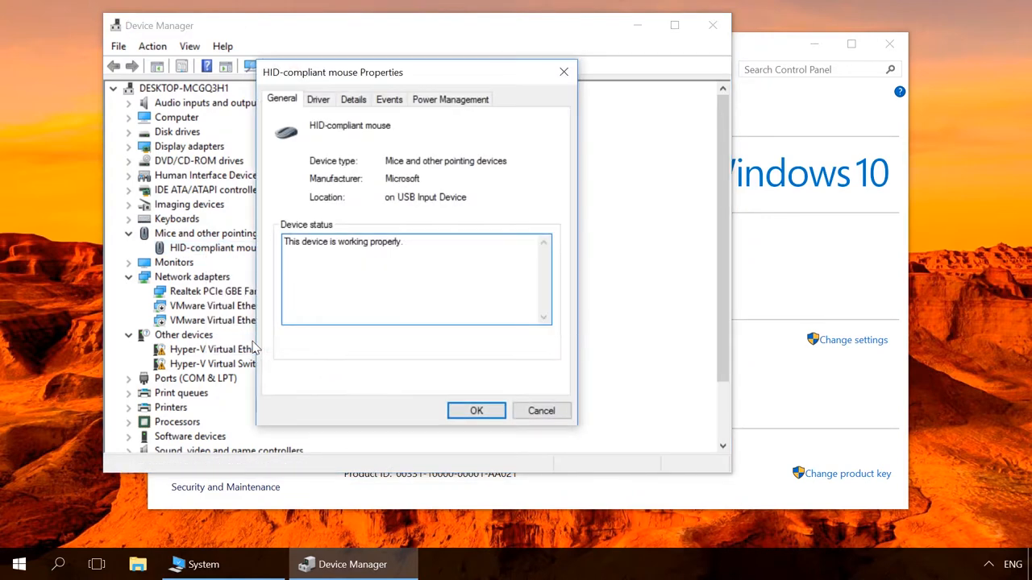
{"action": "left_click", "coordinate": [450, 99]}
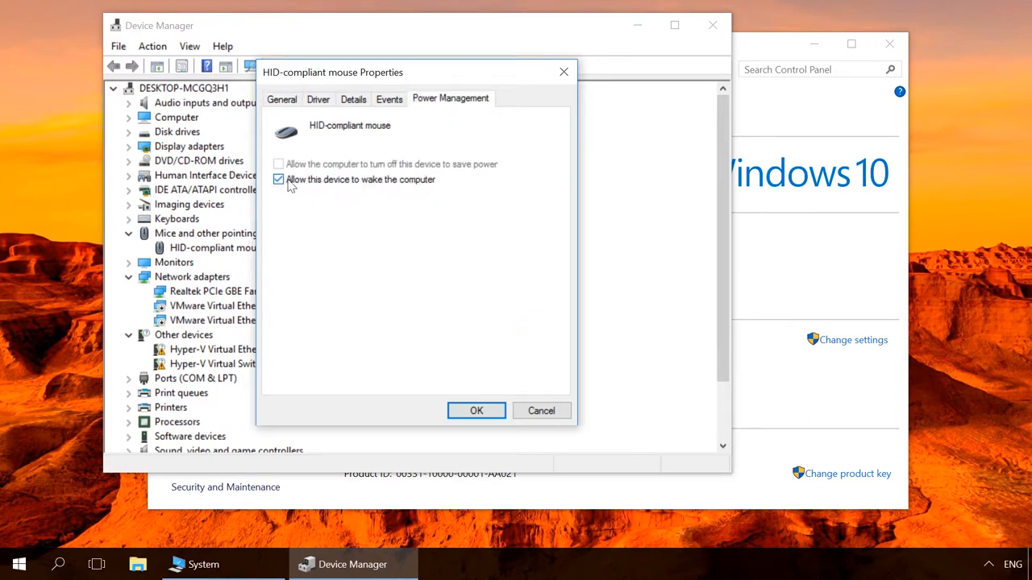
- Toggle 'Allow this device to wake the computer' off and back on, then close the properties
{"action": "left_click", "coordinate": [279, 179]}
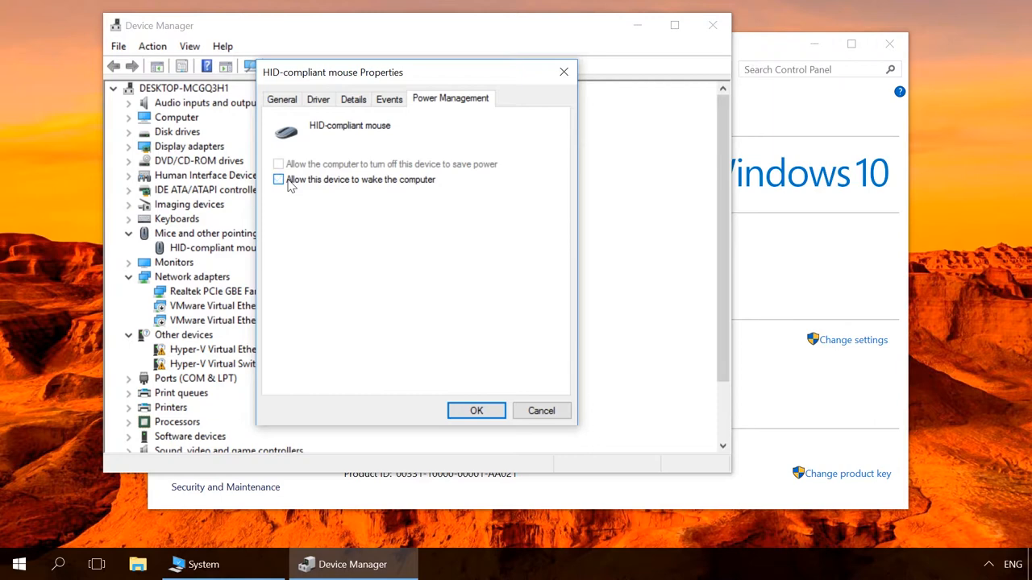
{"action": "left_click", "coordinate": [279, 179]}
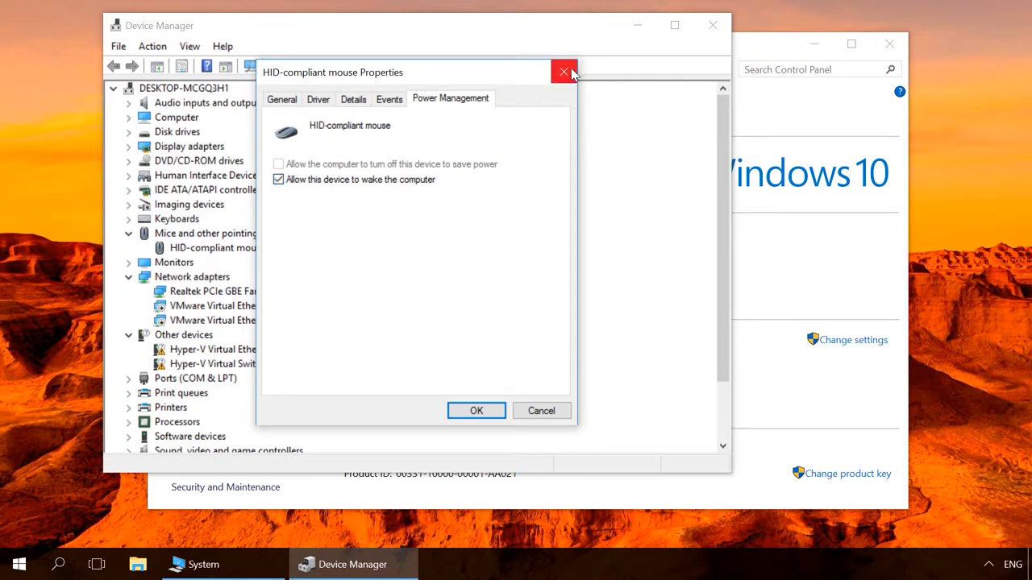
{"action": "left_click", "coordinate": [564, 72]}
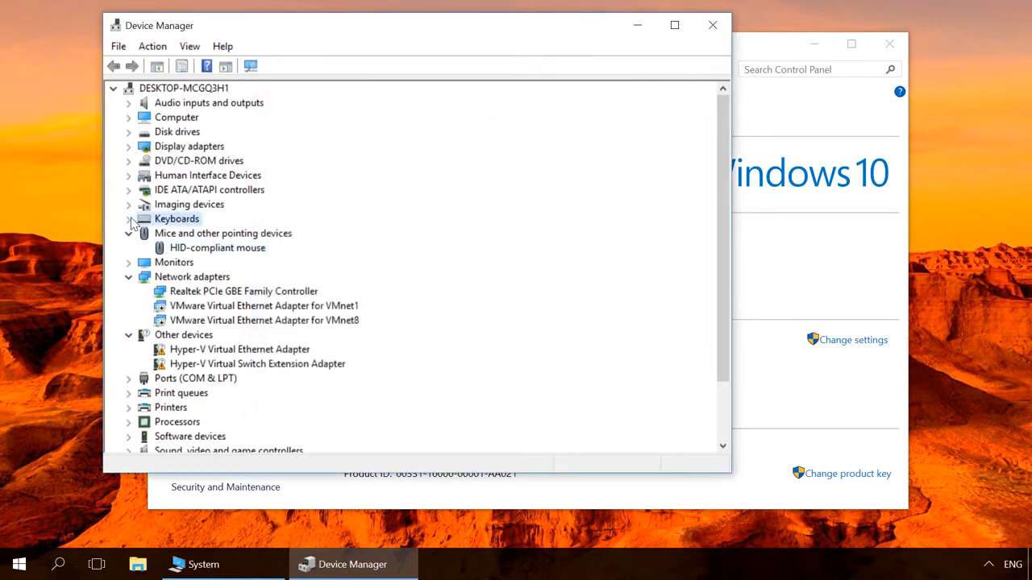
- Confirm the HID Keyboard Device's Power Management allows waking the computer, then close its properties
{"action": "right_click", "coordinate": [213, 233]}
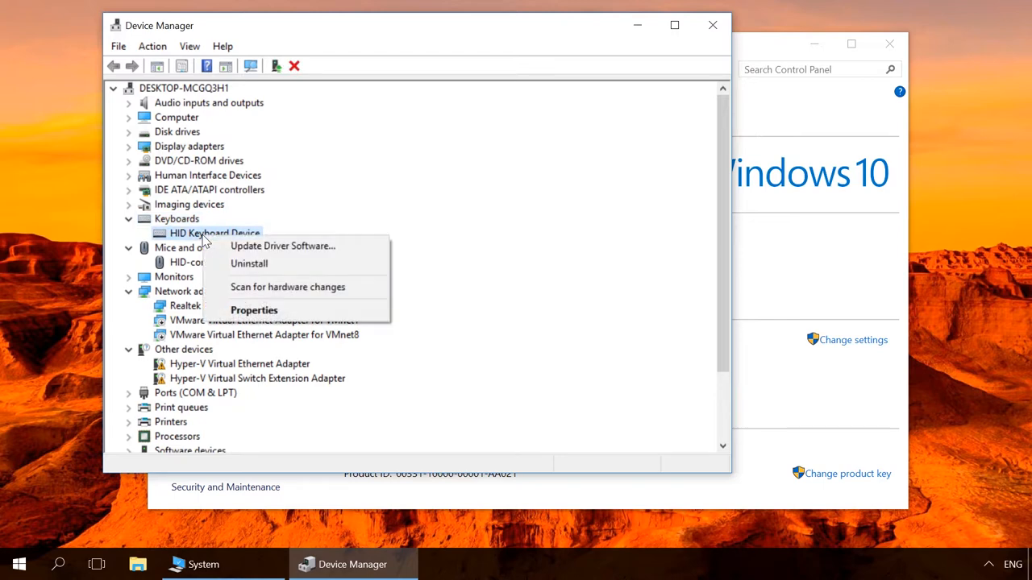
{"action": "mouse_move", "coordinate": [254, 311]}
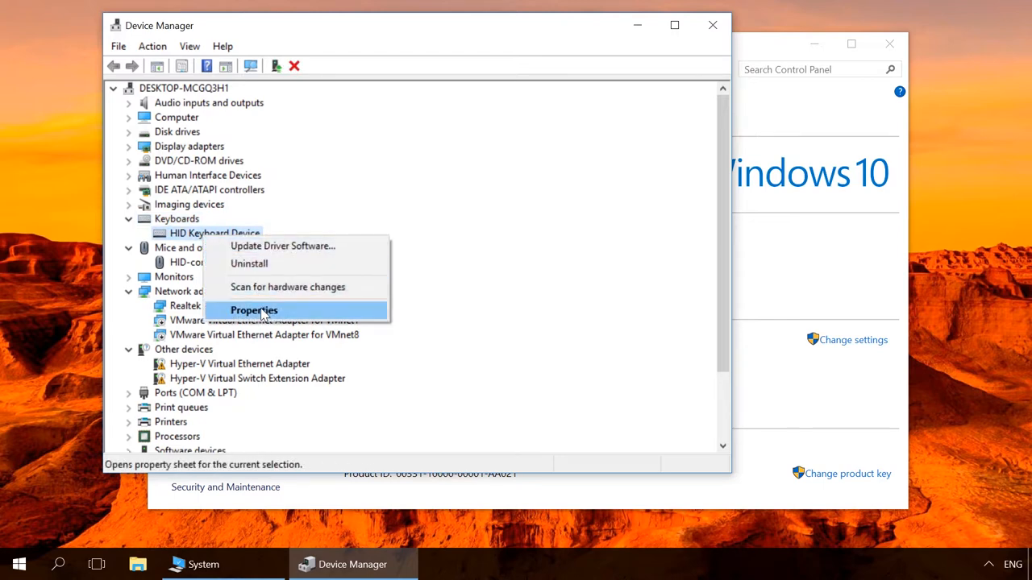
{"action": "left_click", "coordinate": [253, 310]}
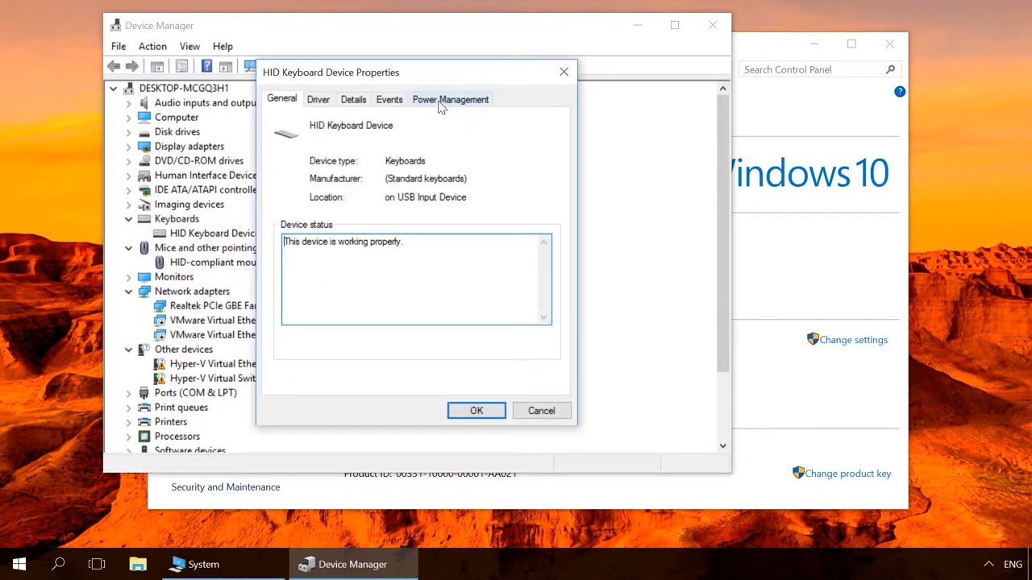
{"action": "left_click", "coordinate": [450, 99]}
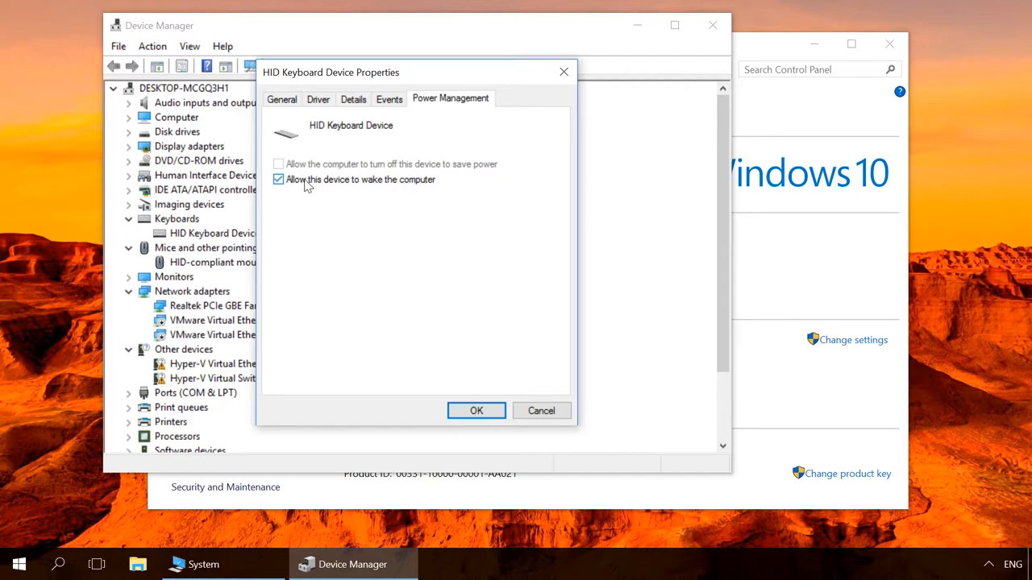
{"action": "left_click", "coordinate": [475, 410]}
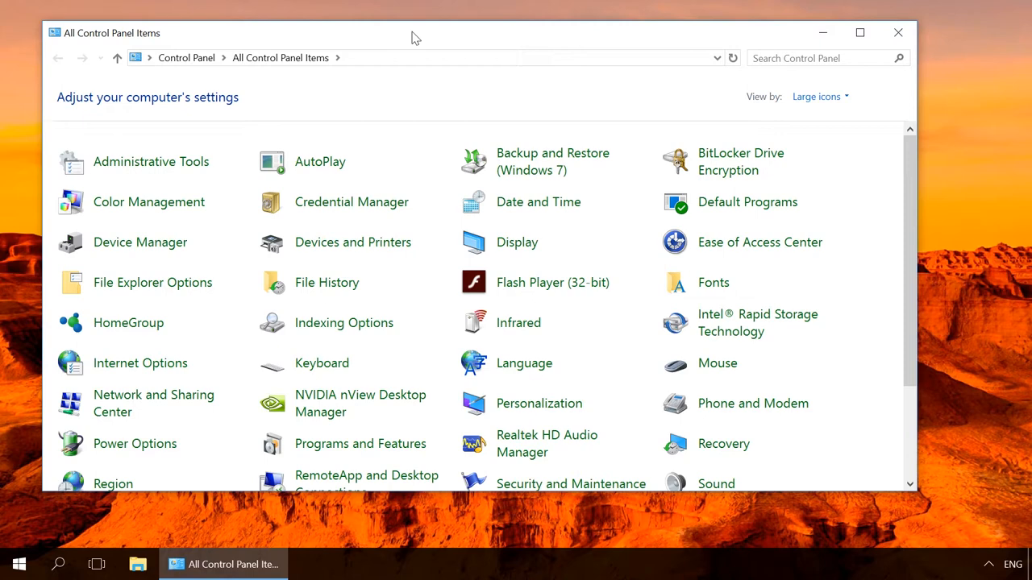
- Reopen the Balanced plan's advanced power settings and expand the Sleep section
{"action": "double_click", "coordinate": [135, 444]}
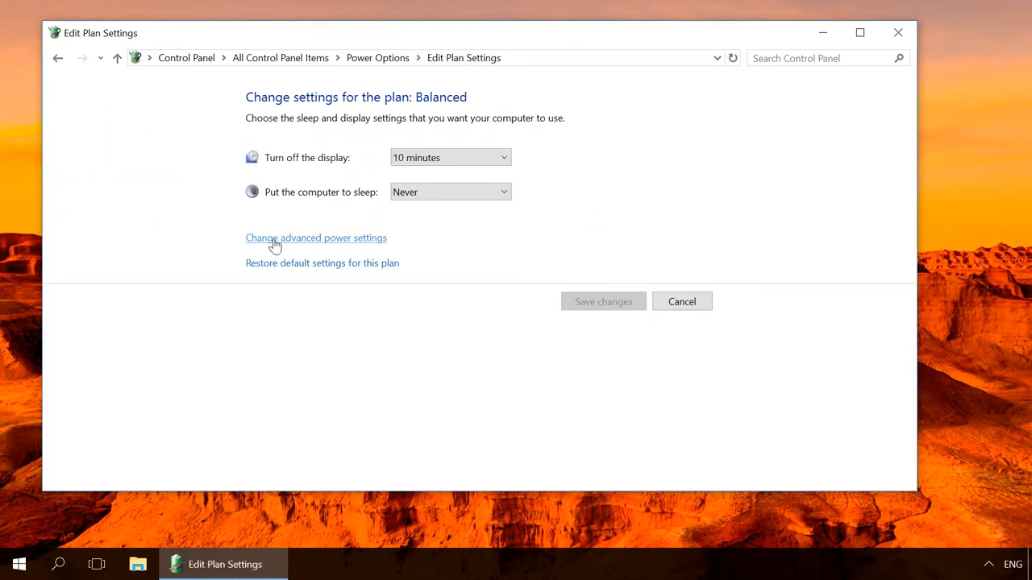
{"action": "left_click", "coordinate": [315, 237]}
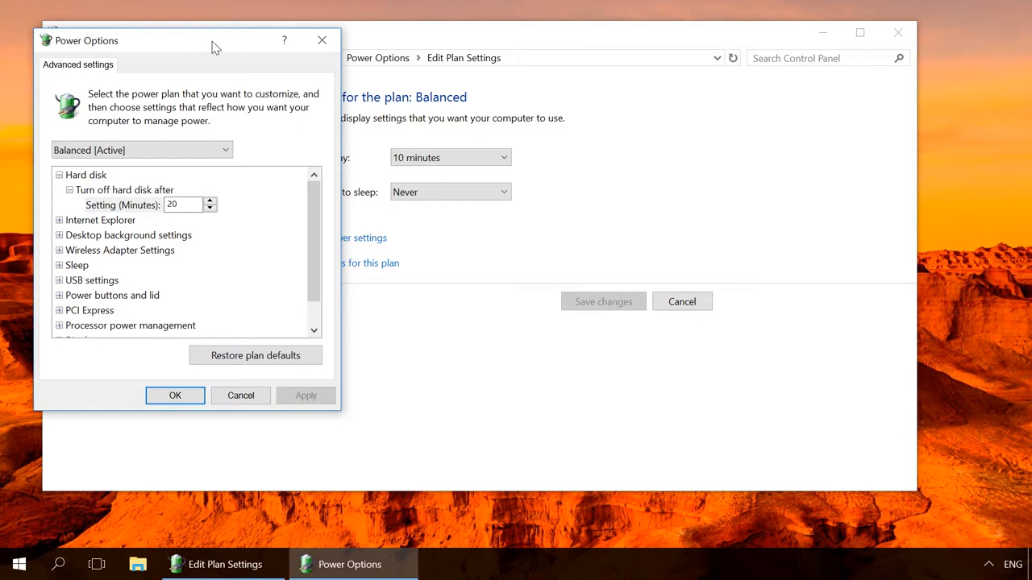
{"action": "left_click_drag", "start_coordinate": [216, 40], "coordinate": [379, 69]}
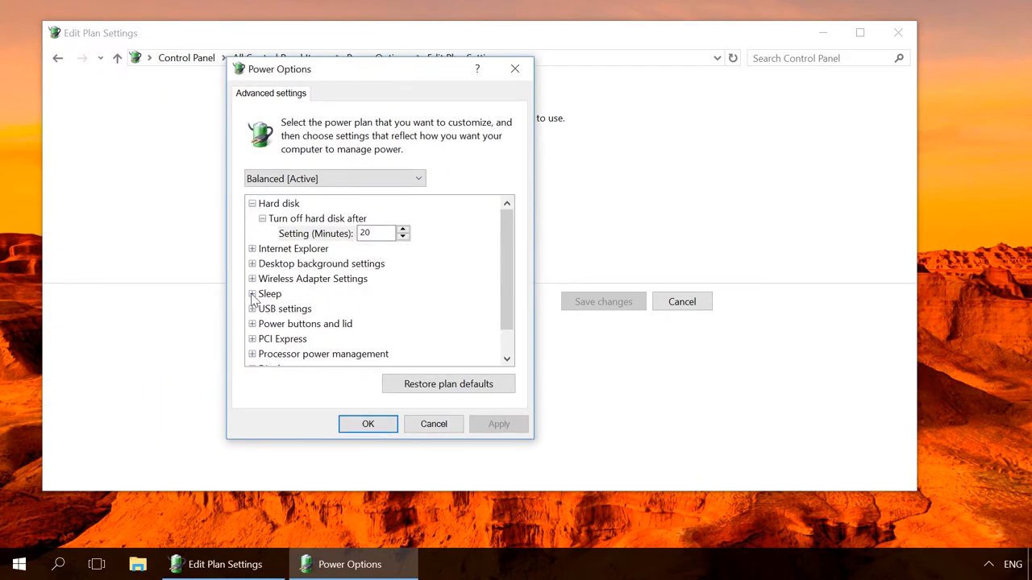
{"action": "left_click", "coordinate": [252, 293]}
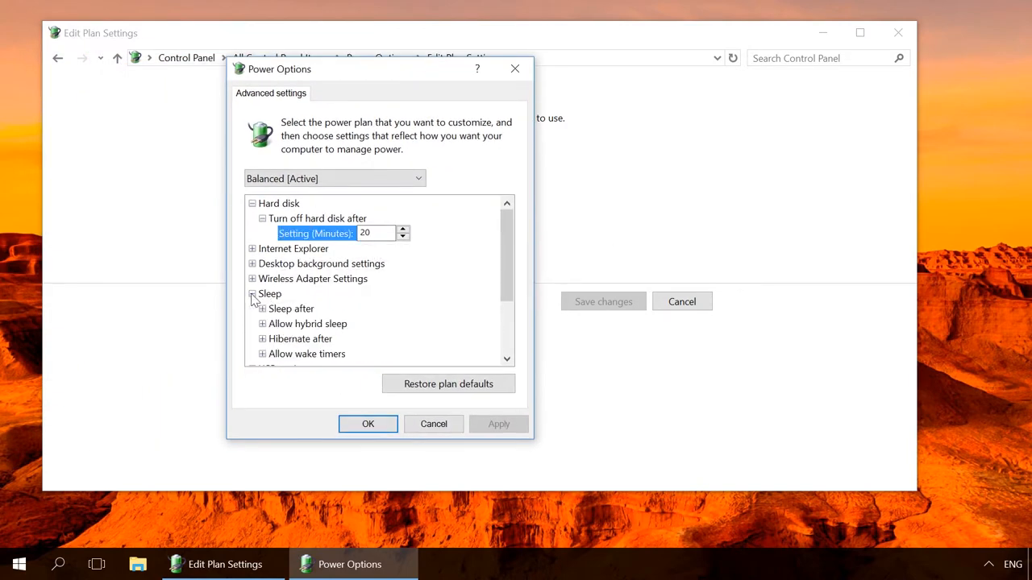
{"action": "mouse_move", "coordinate": [308, 324]}
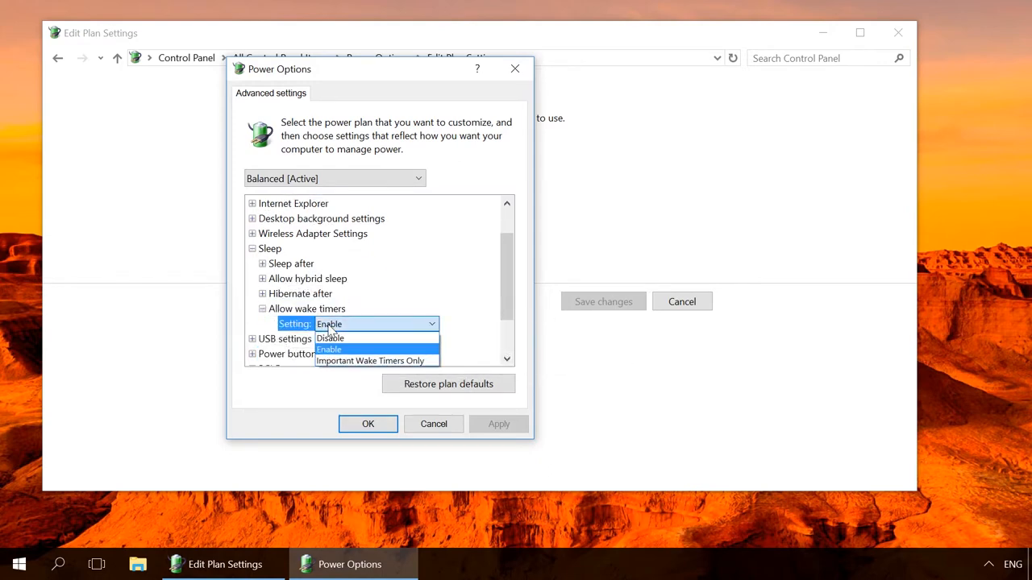
{"action": "mouse_move", "coordinate": [330, 338]}
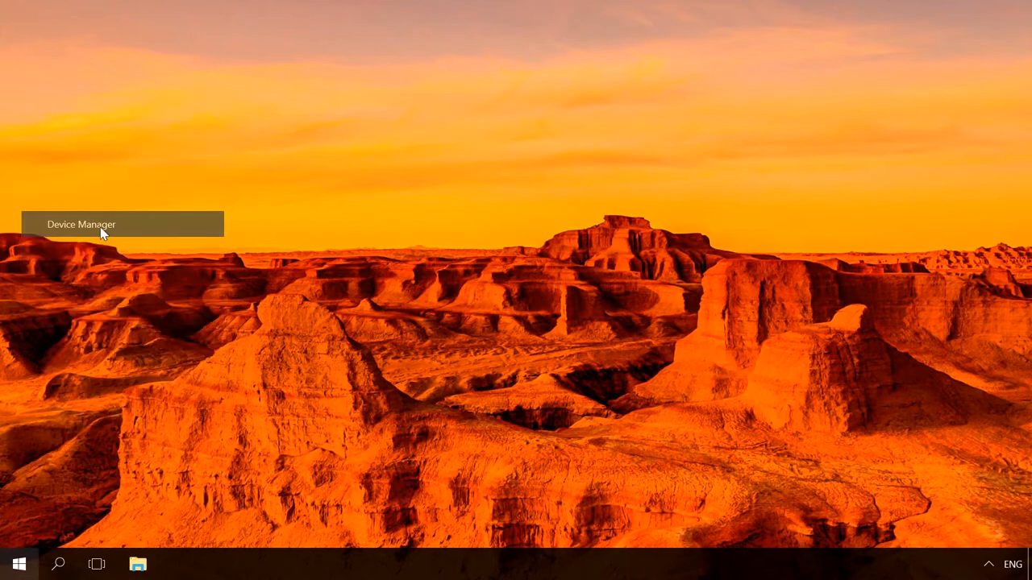
- In Device Manager, show the HID-compliant mouse's Power Management options
{"action": "left_click", "coordinate": [81, 224]}
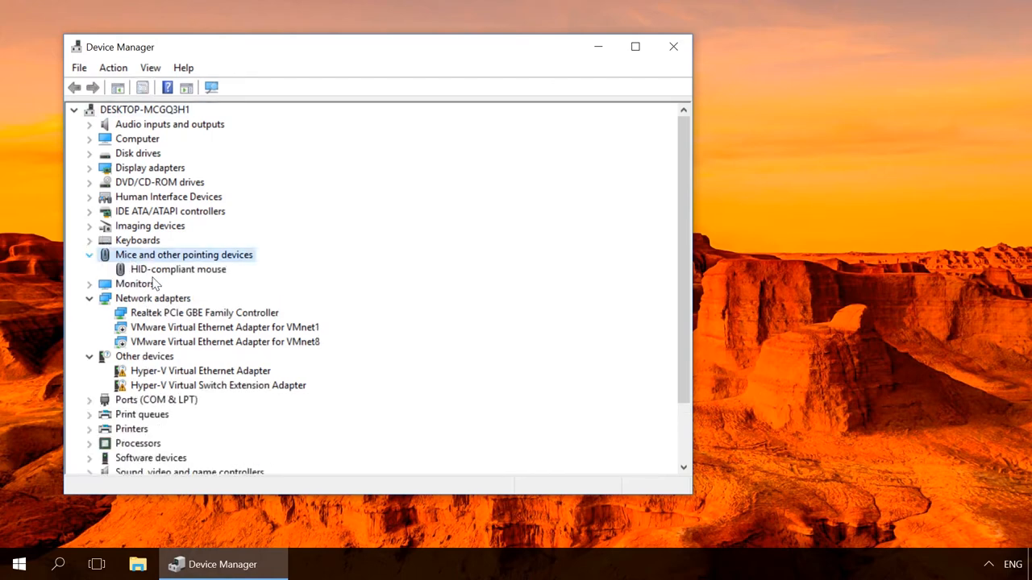
{"action": "double_click", "coordinate": [177, 268]}
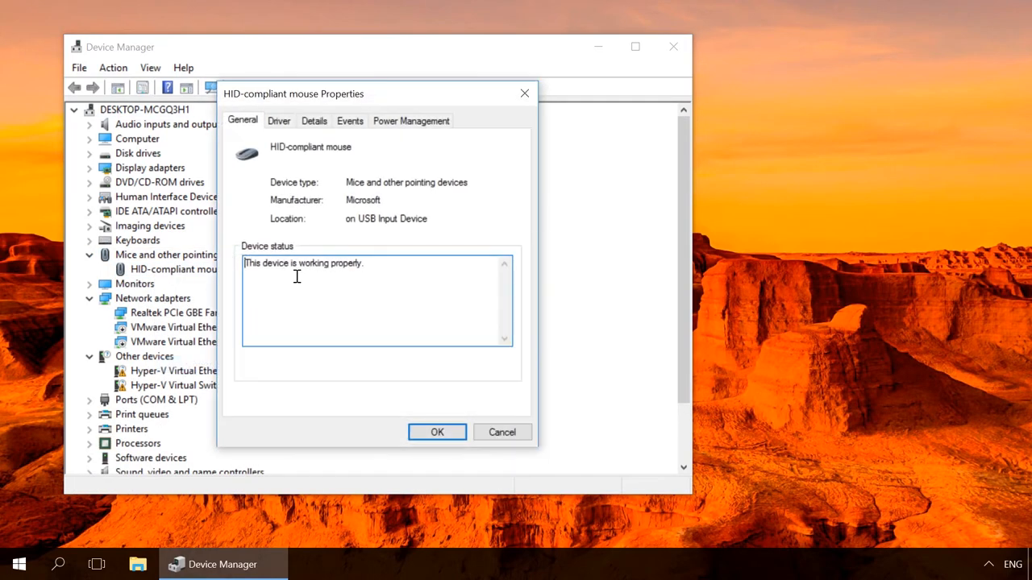
{"action": "left_click", "coordinate": [411, 120]}
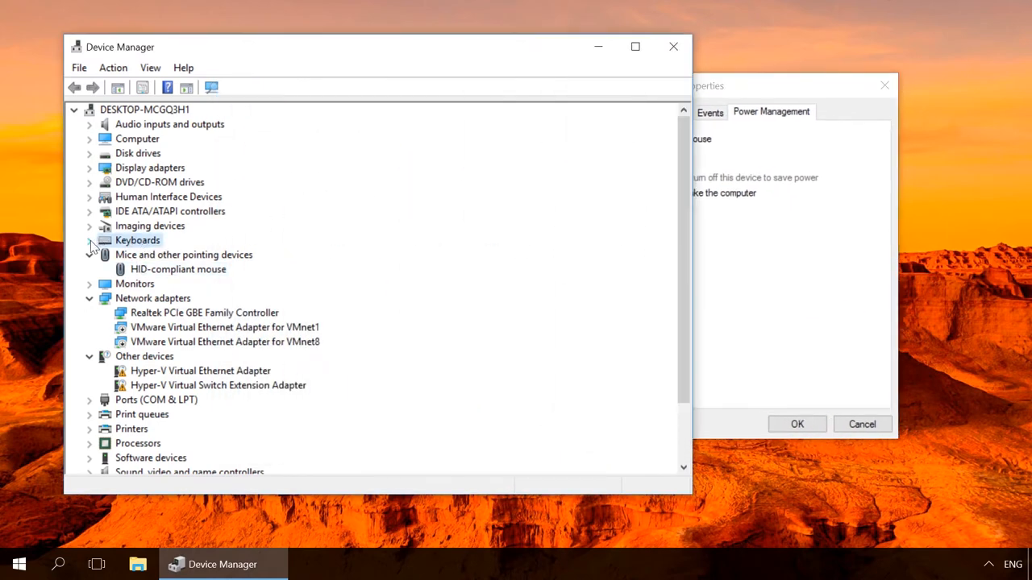
- Bring up the HID Keyboard Device properties via its right-click menu
{"action": "right_click", "coordinate": [176, 254]}
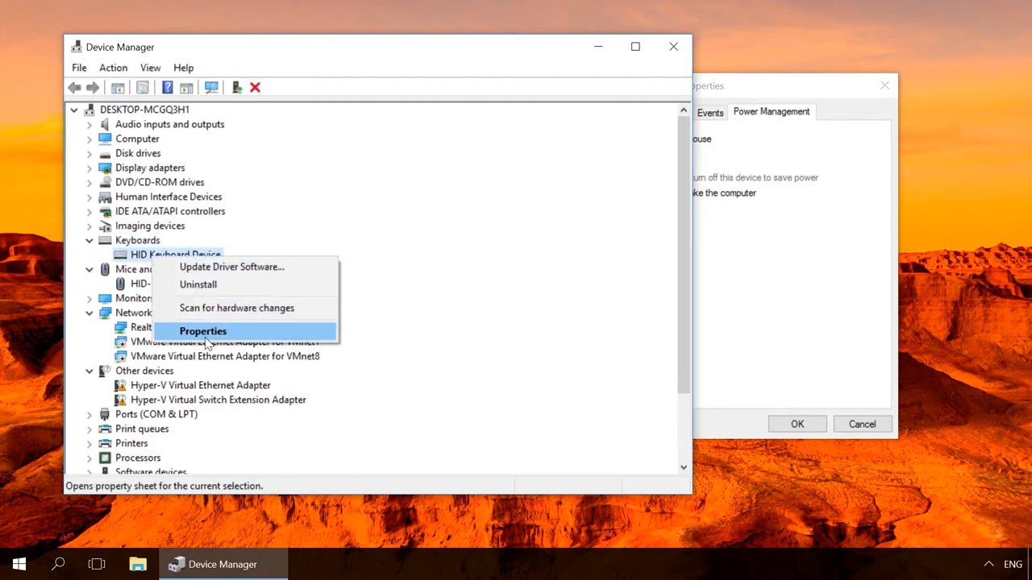
{"action": "left_click", "coordinate": [203, 331]}
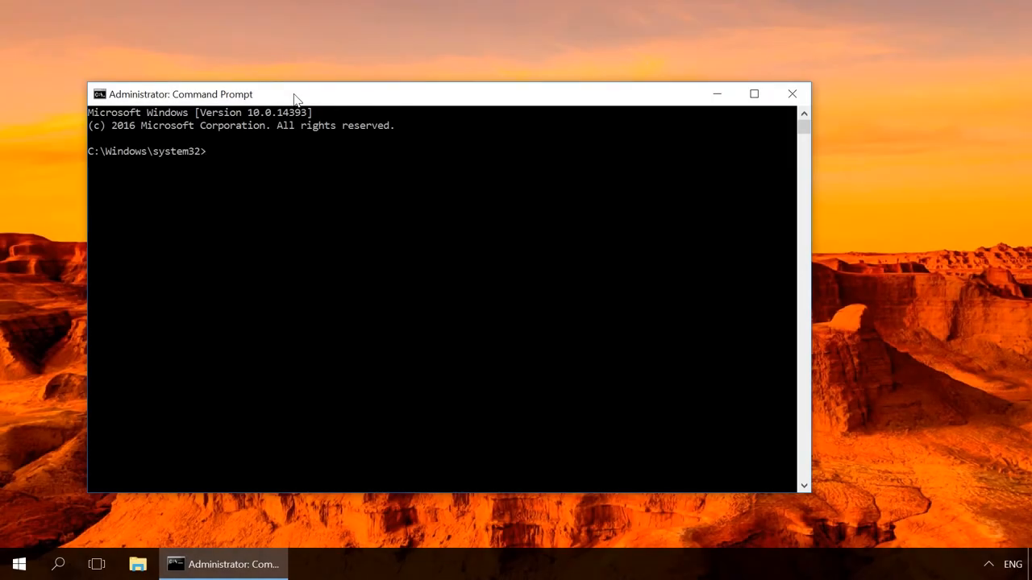
- Run powercfg /requests, which lists None for every power request category
{"action": "type", "text": "p"}
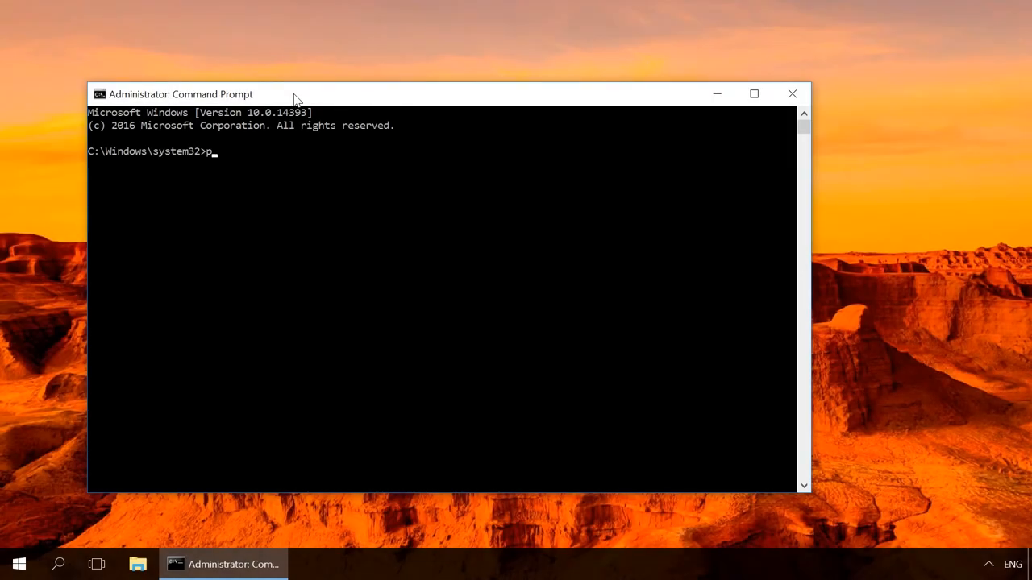
{"action": "type", "text": "owercfg"}
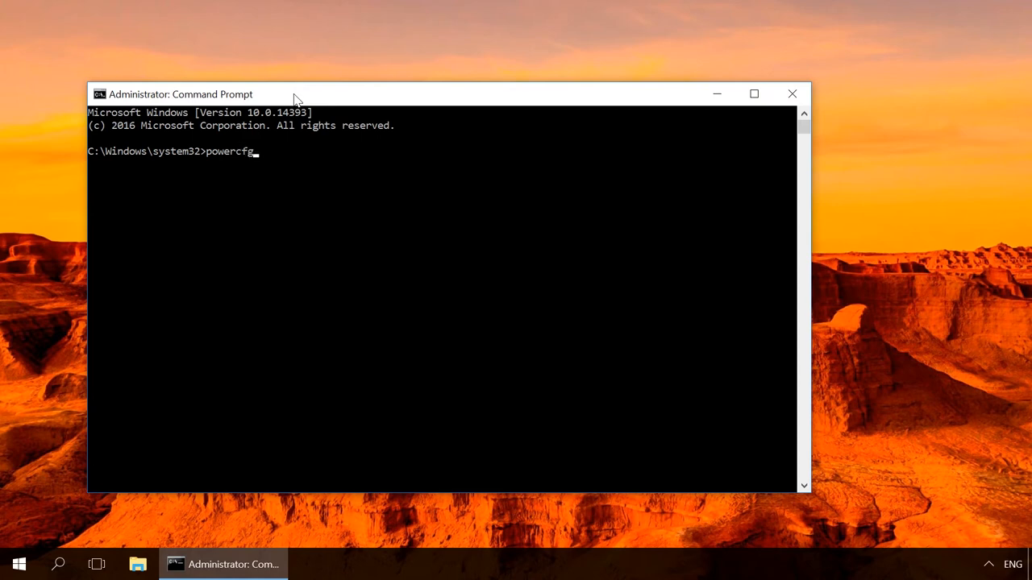
{"action": "type", "text": "/"}
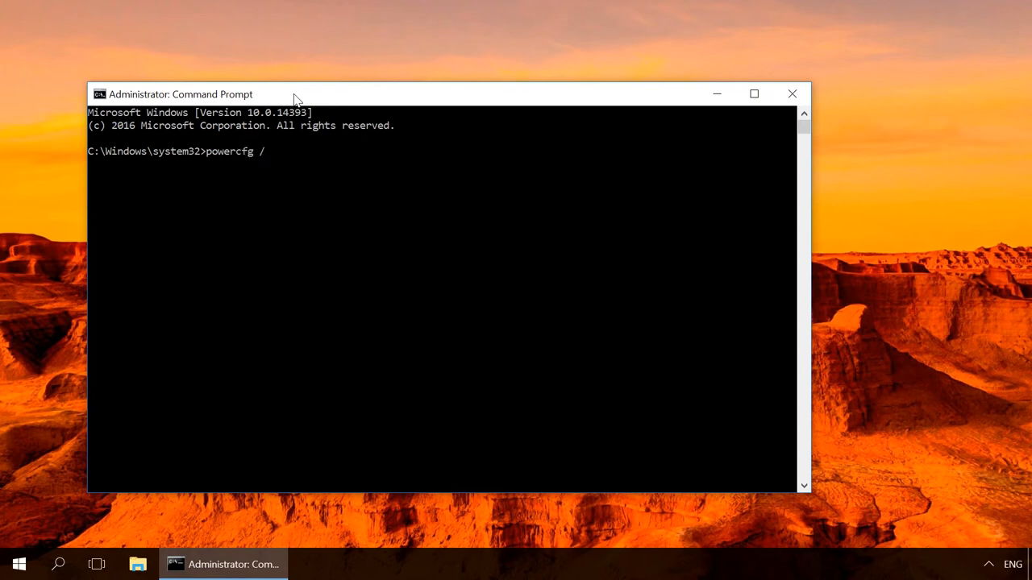
{"action": "type", "text": "r"}
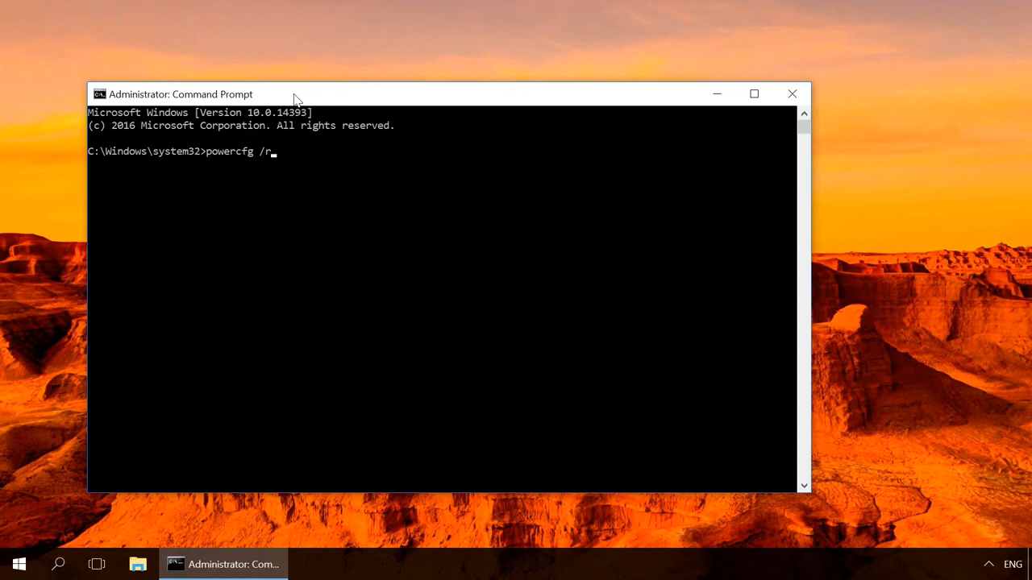
{"action": "type", "text": "eq"}
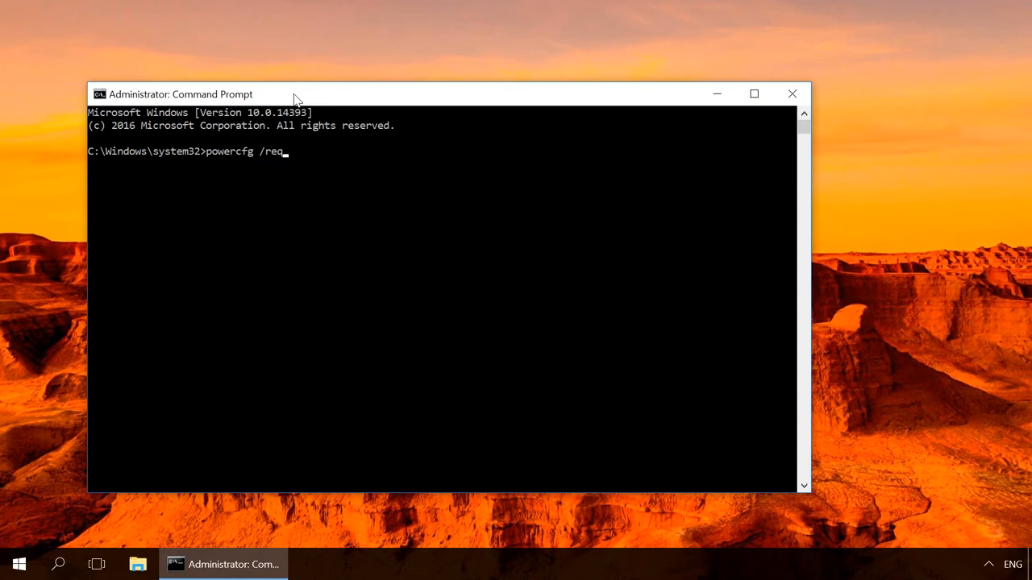
{"action": "type", "text": "ue"}
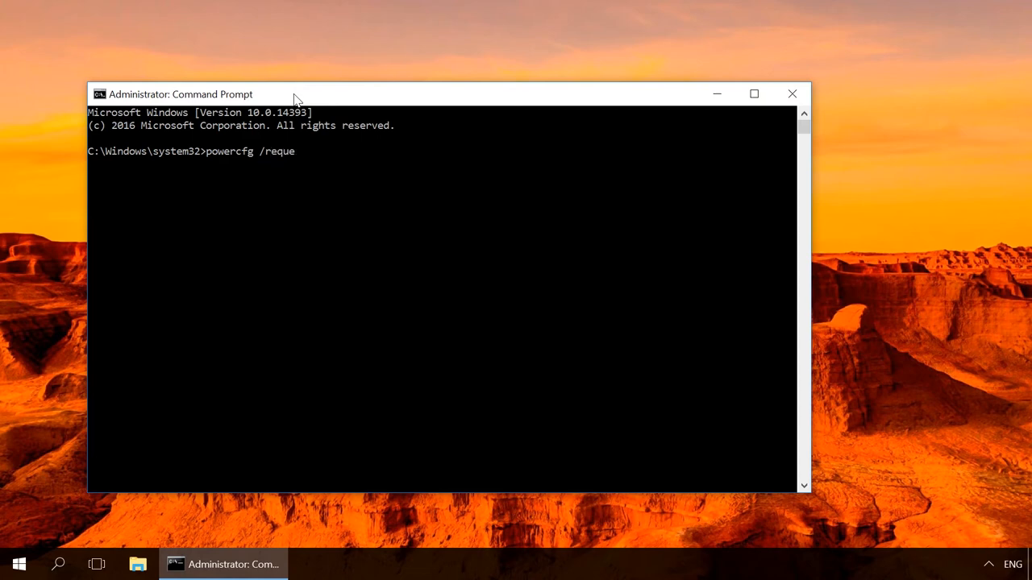
{"action": "key", "text": "Return"}
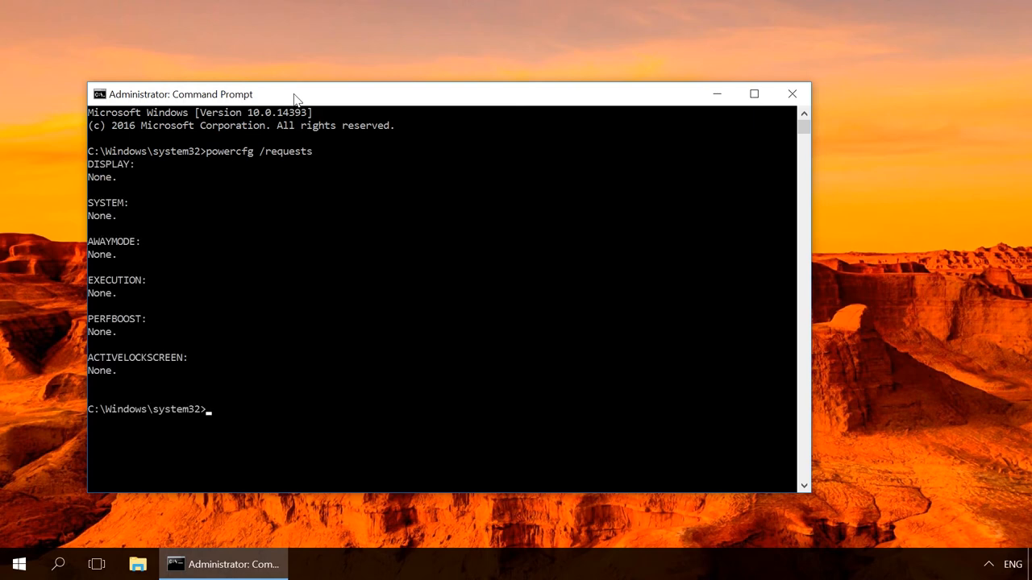